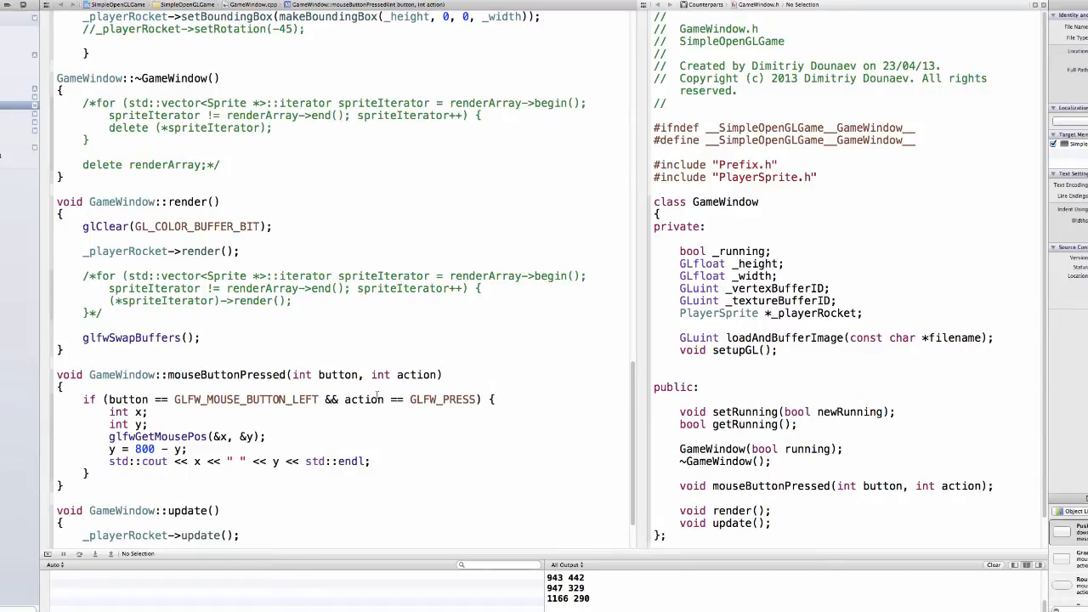
mouse_move(342, 472)
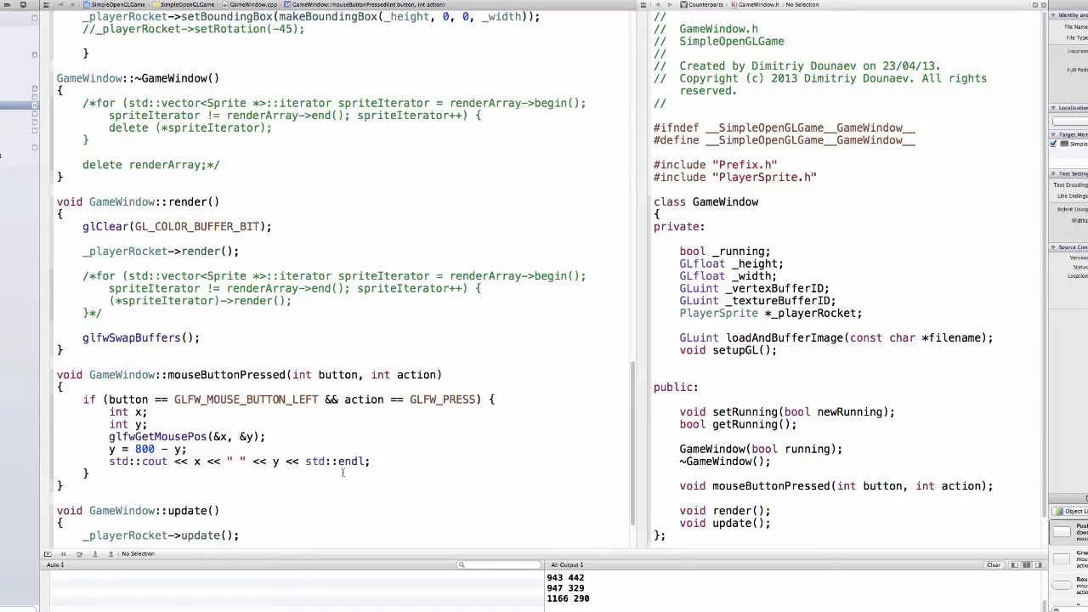
Delete the glfwGetMousePos and std::cout debugging lines from the left-click branch
double_click(350, 461)
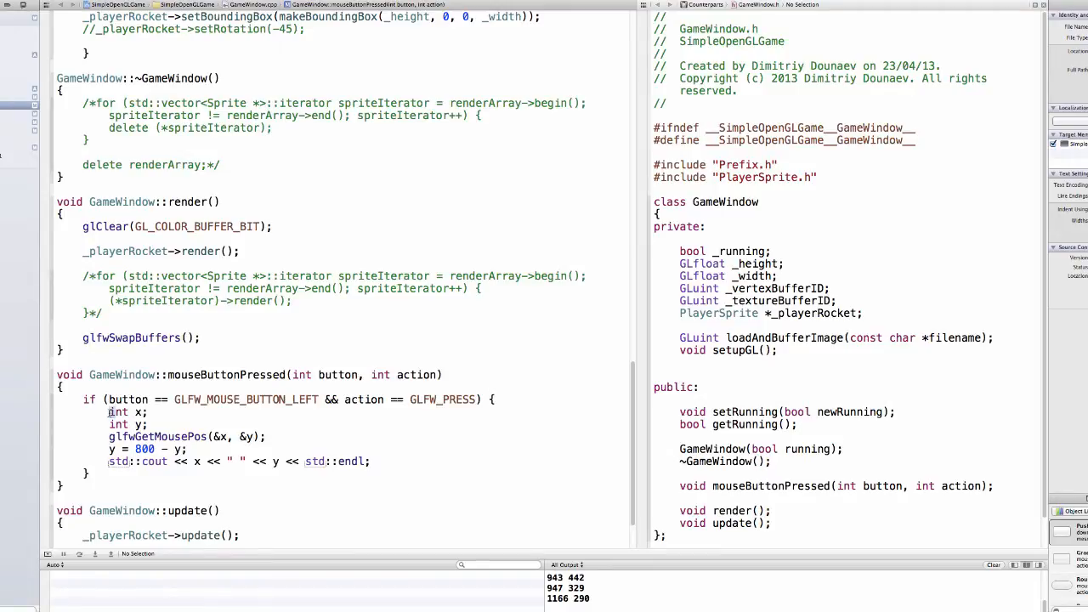
drag(109, 412, 374, 462)
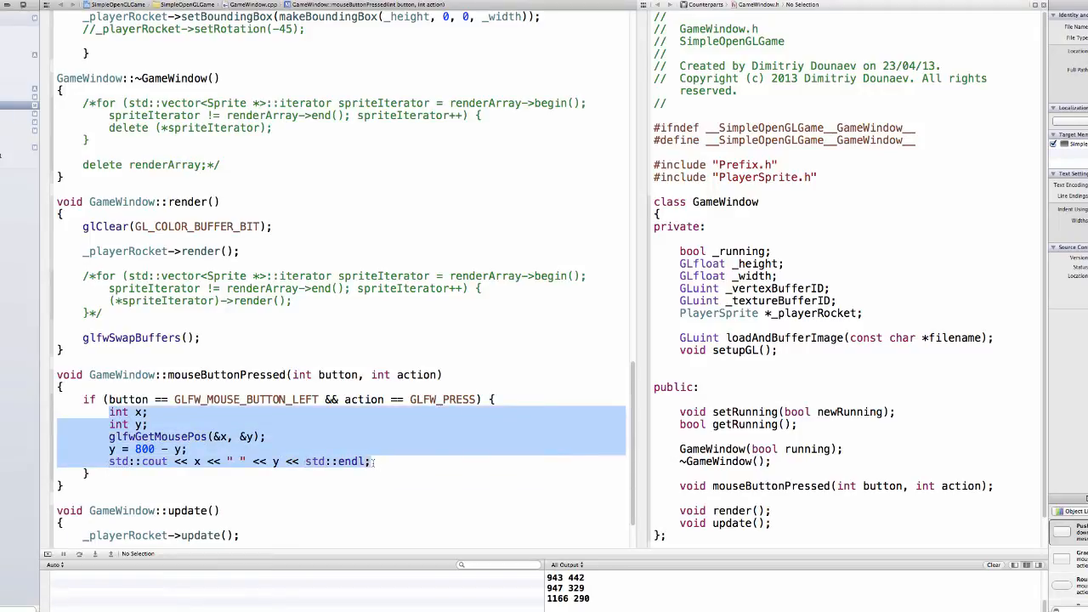
key(Delete)
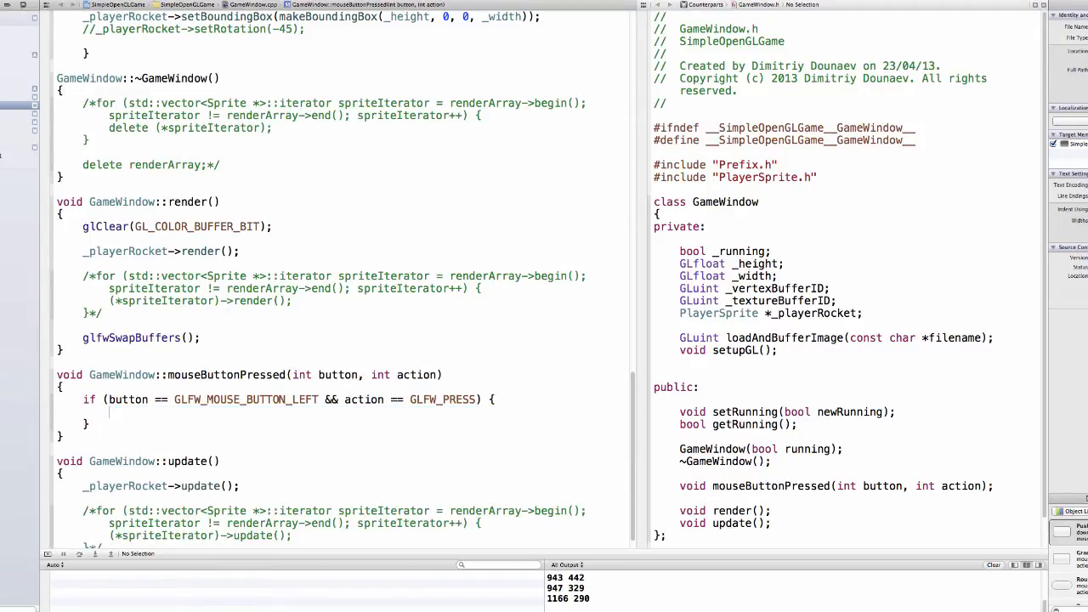
scroll(up, 3)
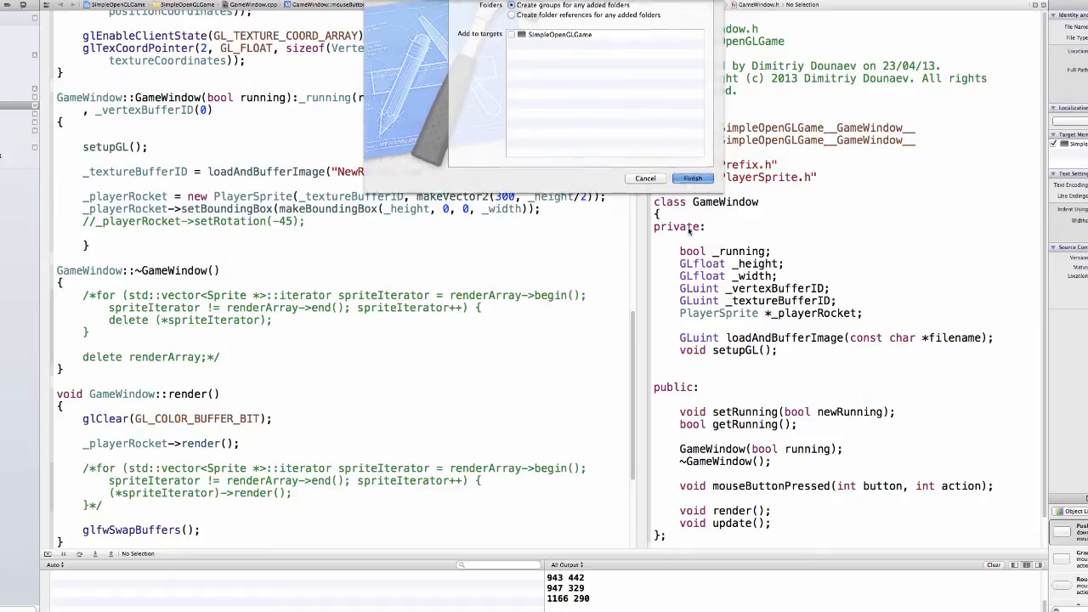
click(692, 179)
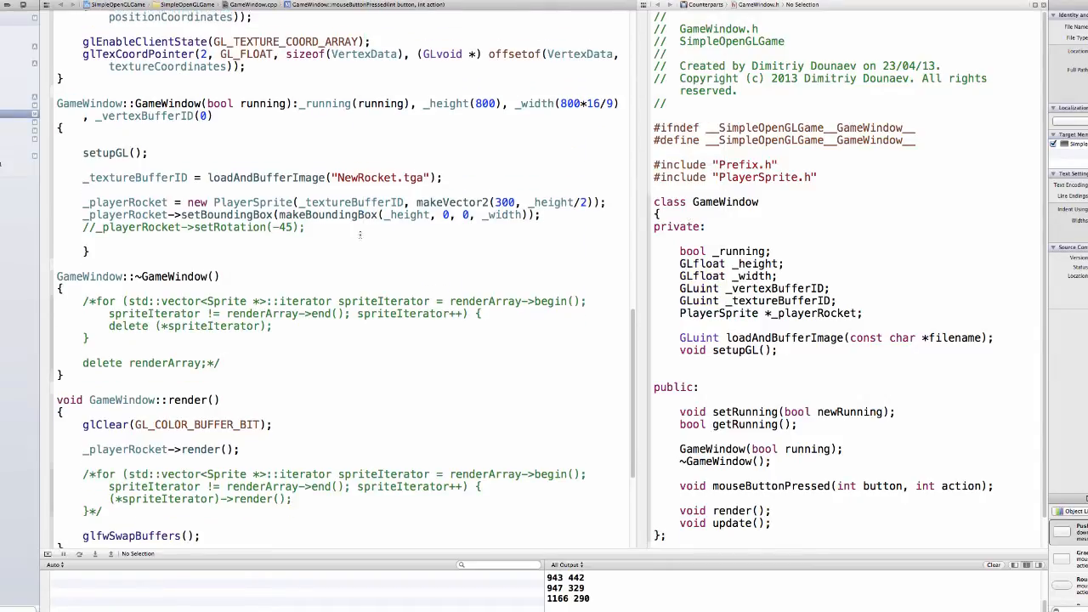
scroll(up, 3)
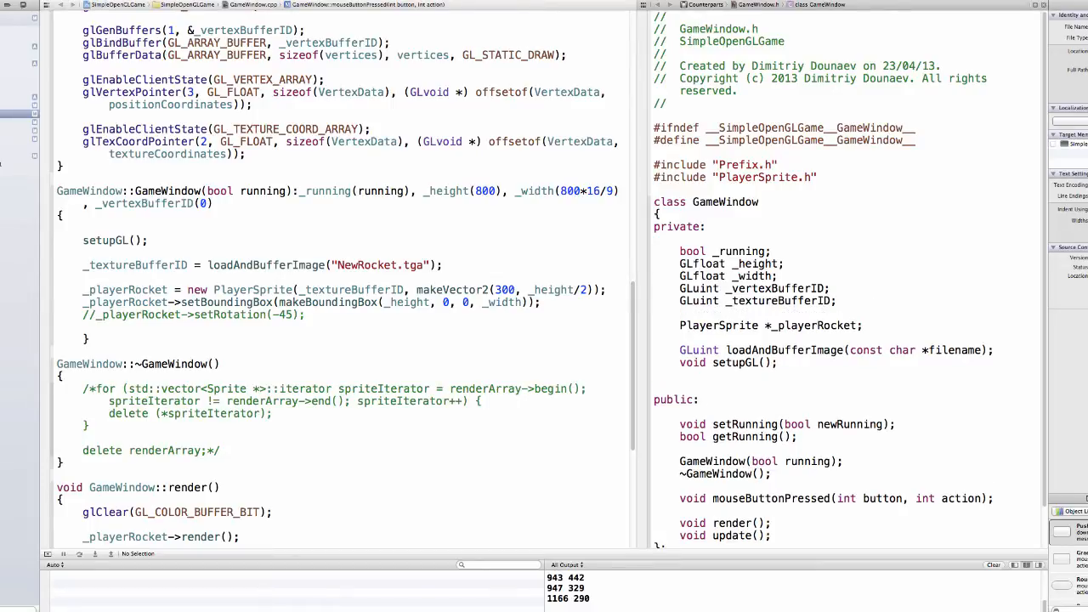
Declare GLuint _balTextureBufferID below _textureBufferID in GameWindow.h
text(GLuint)
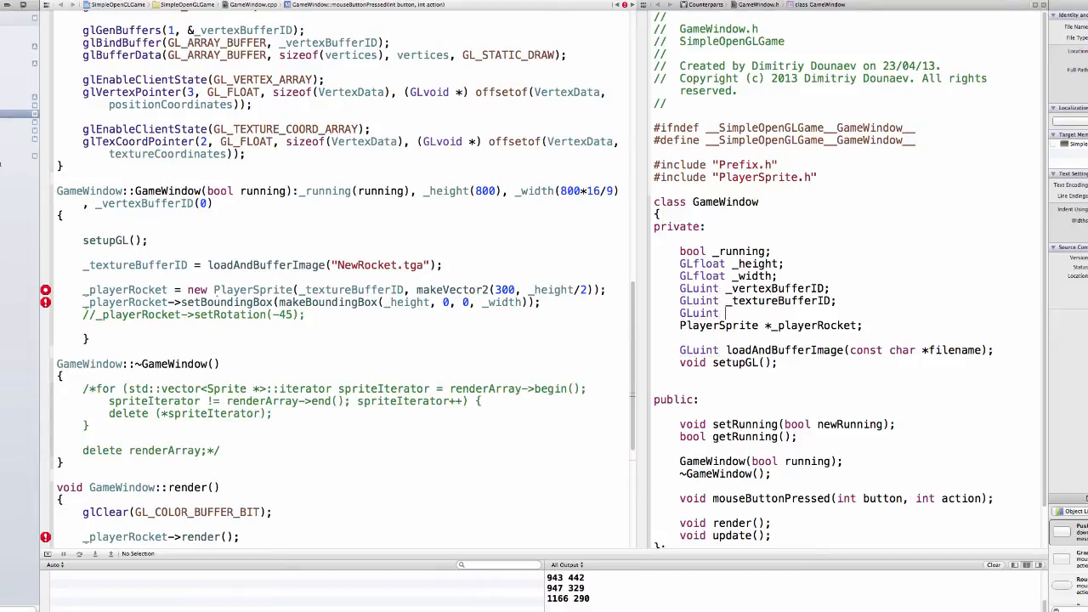
text(_te)
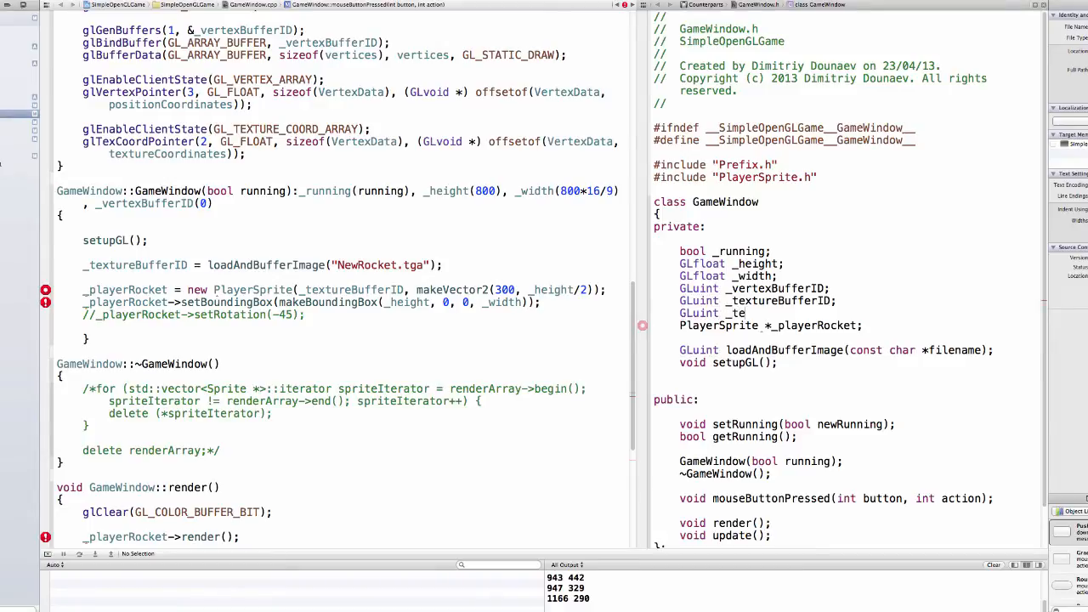
text(xture)
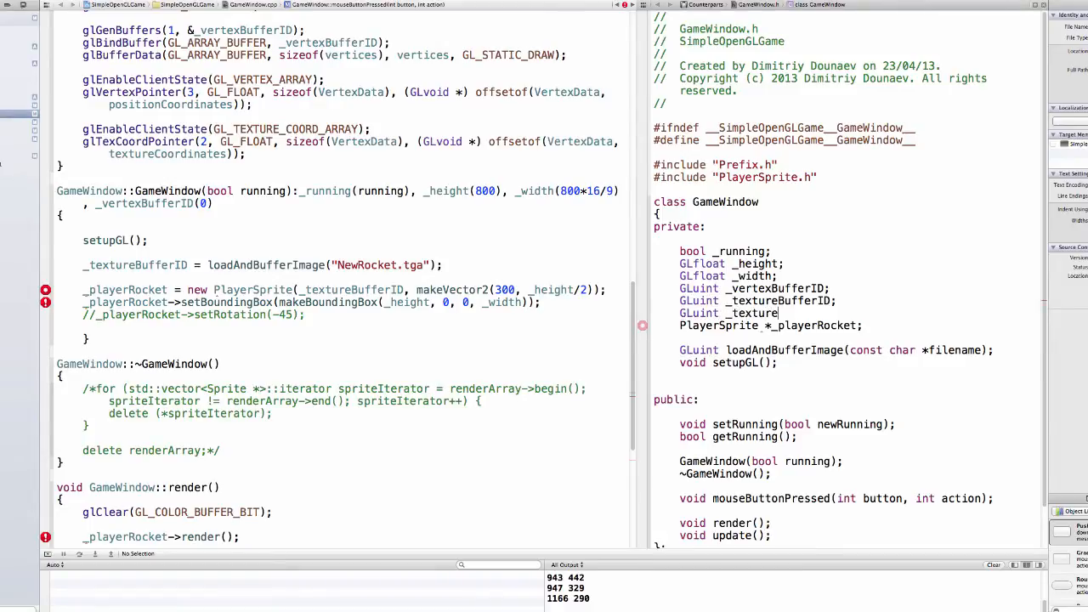
key(BackSpace)
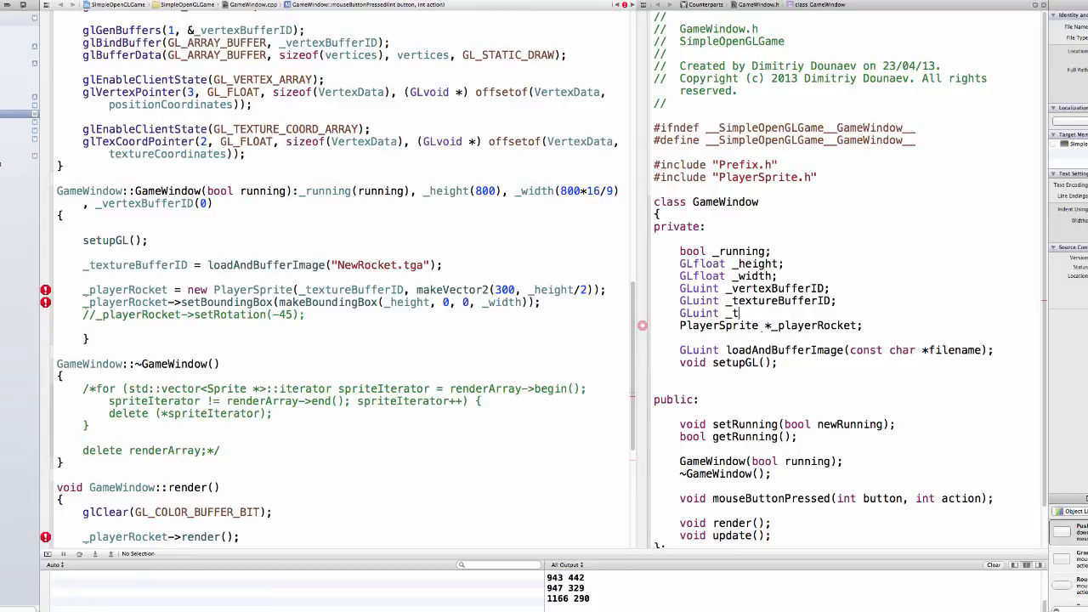
text(alTe)
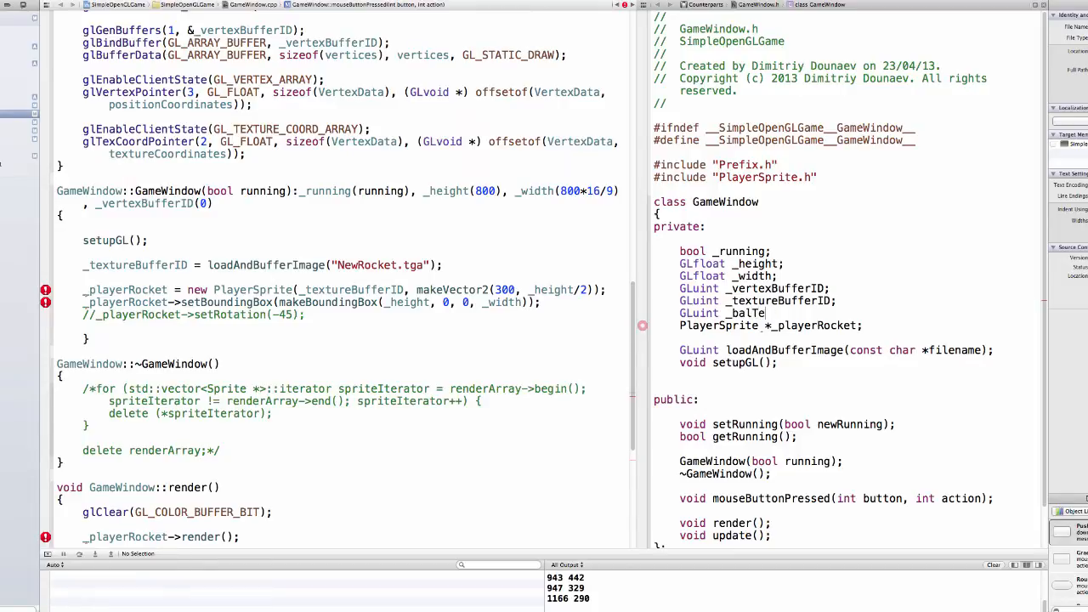
text(xtureB)
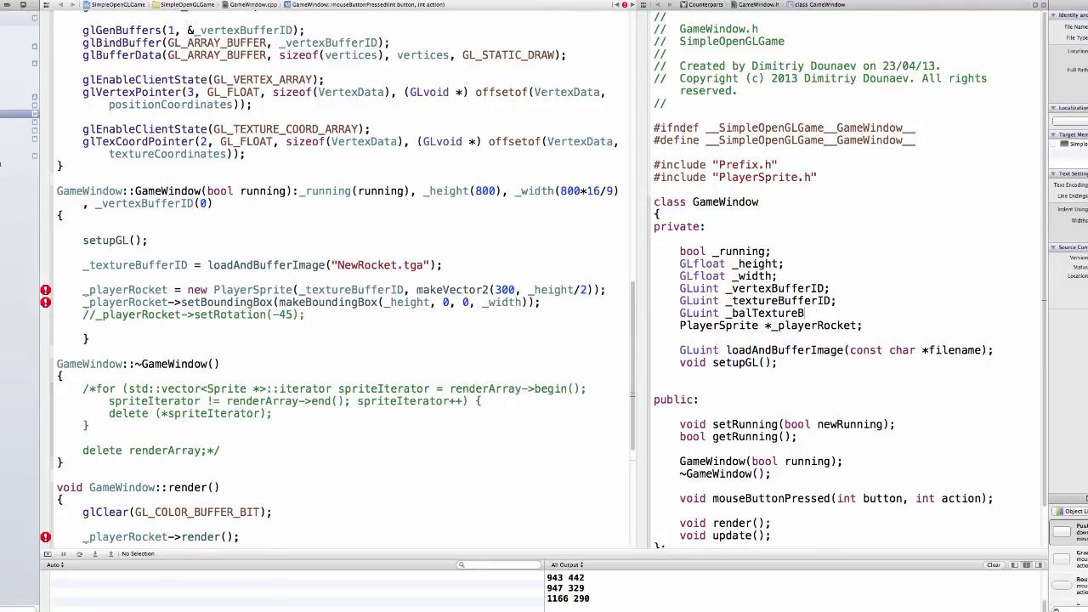
text(ufferID;)
click(357, 277)
text(_balTextureBufferID = loadAndBufferImage()
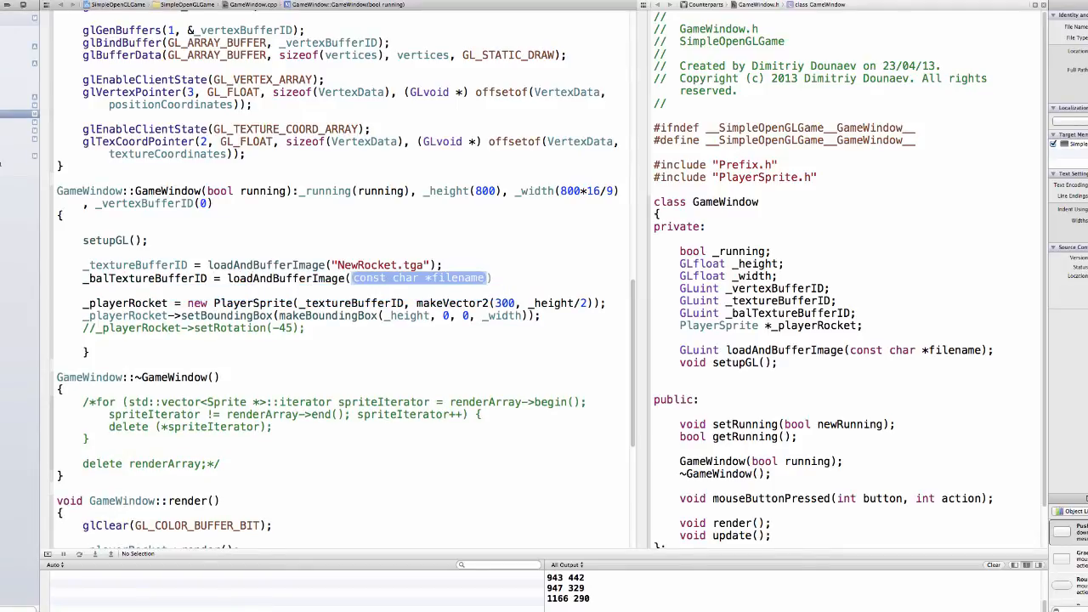
Assign _balTextureBufferID from loadAndBufferImage("ball.tga") in the constructor
text("))
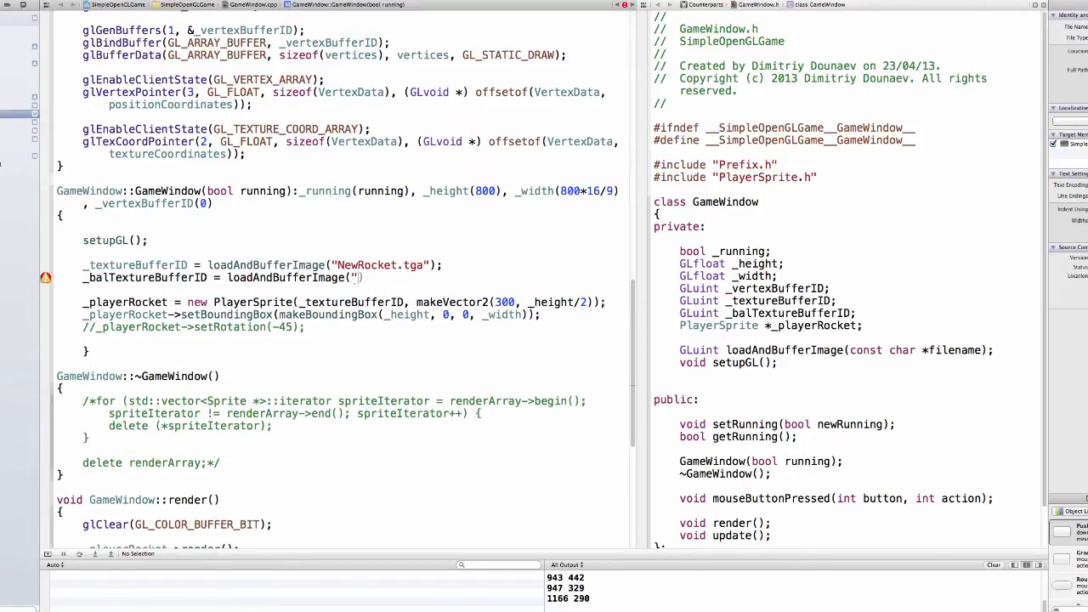
text(b)
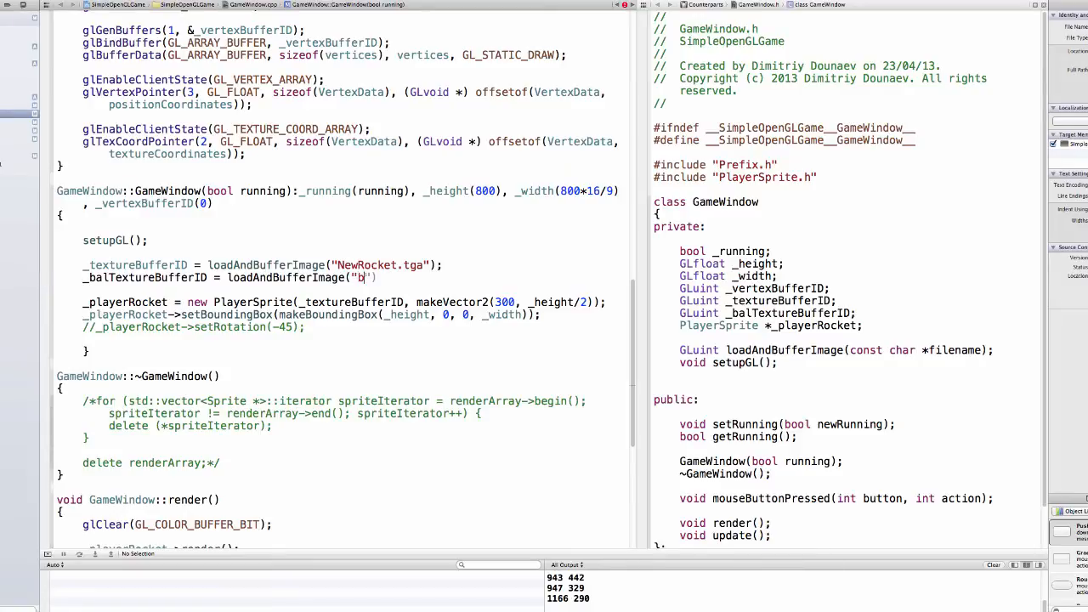
text(all/)
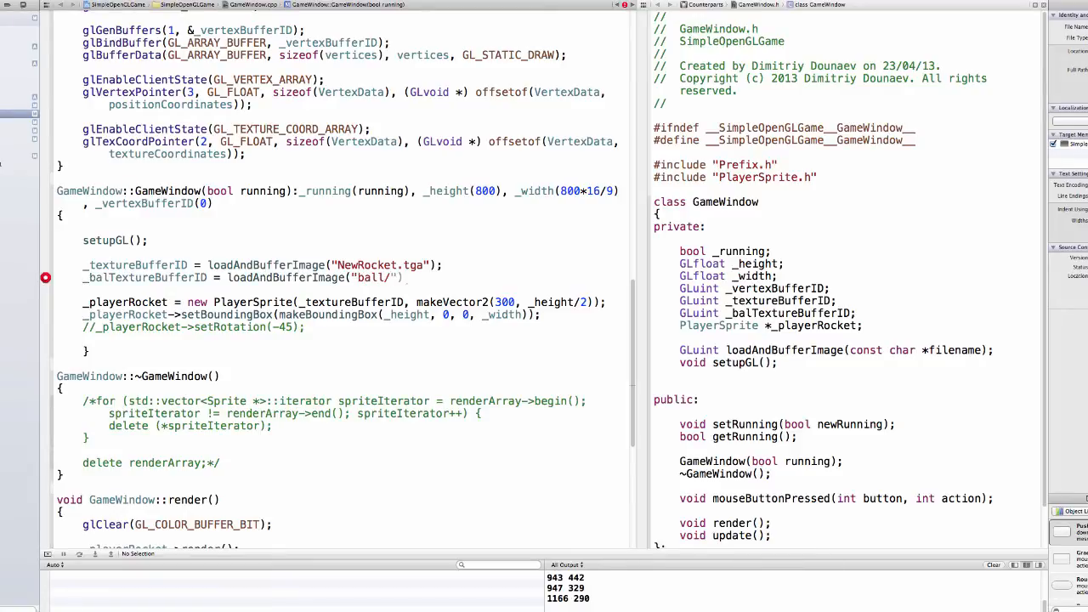
text(.tga)
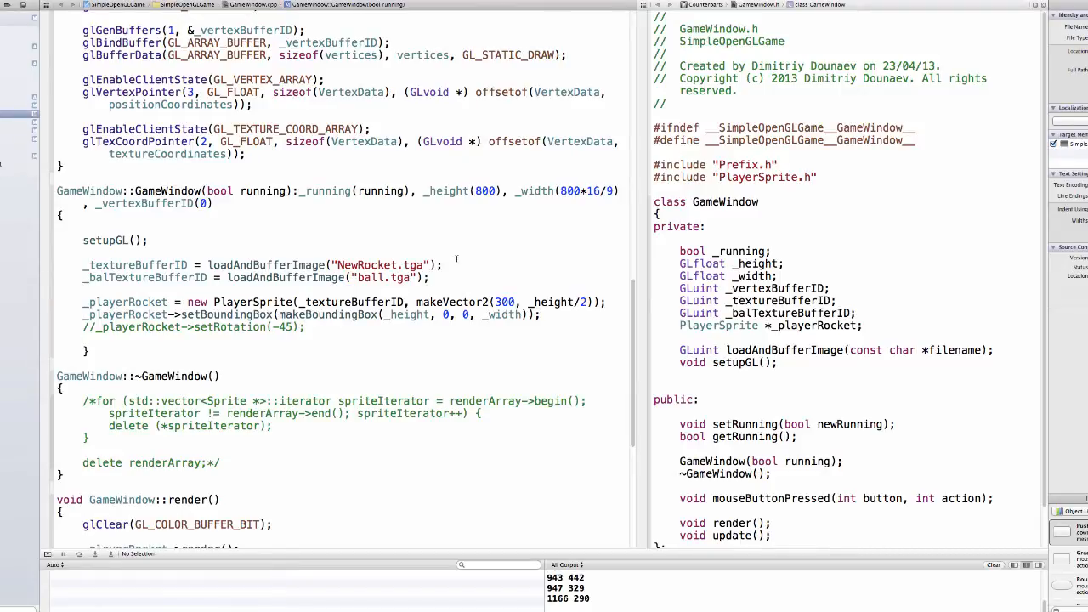
scroll(up, 3)
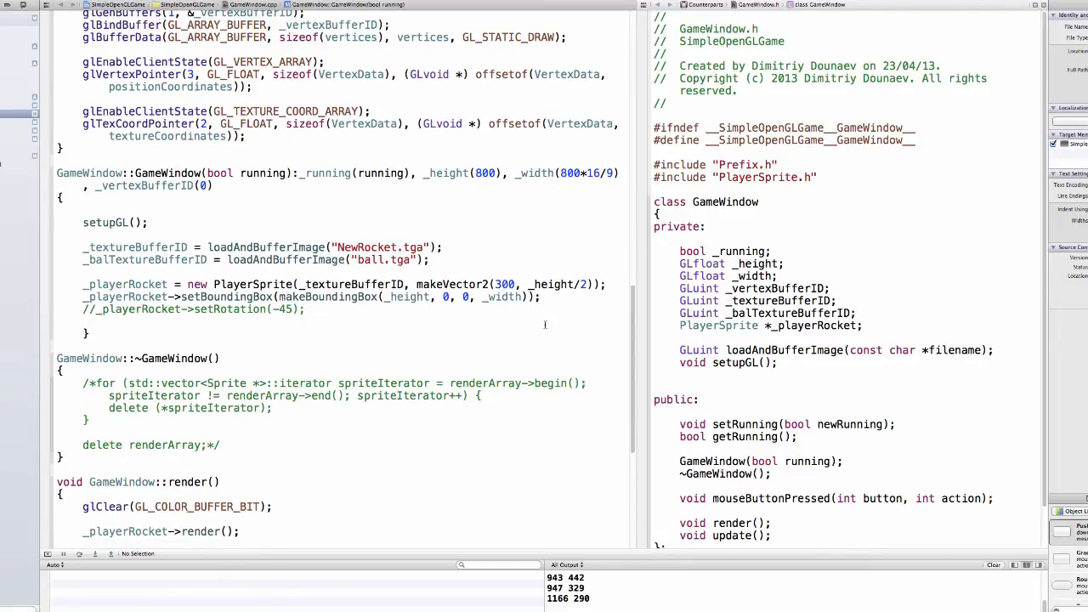
scroll(down, 3)
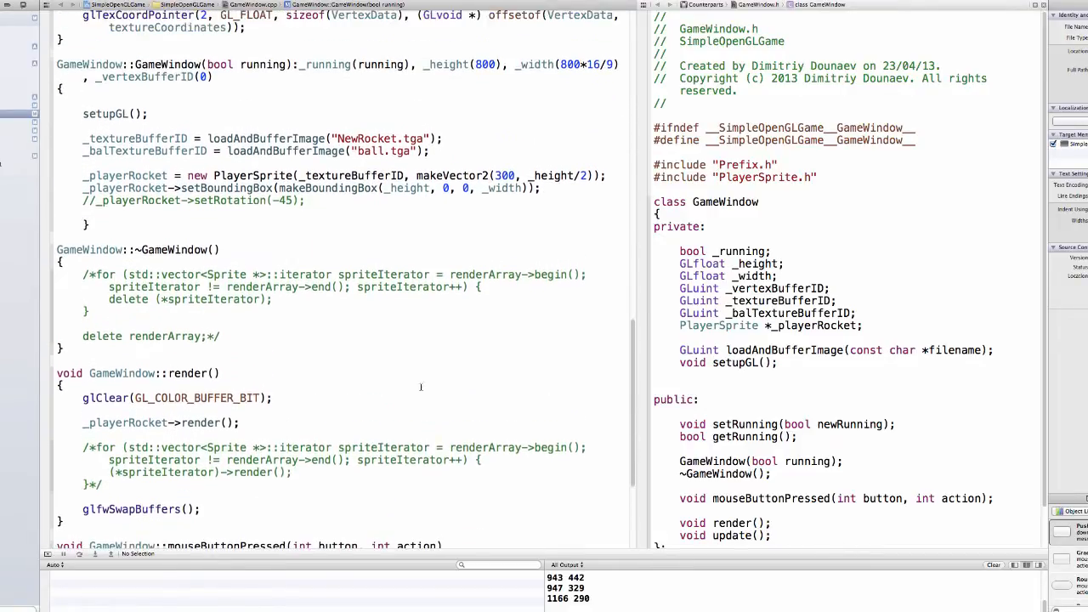
scroll(up, 3)
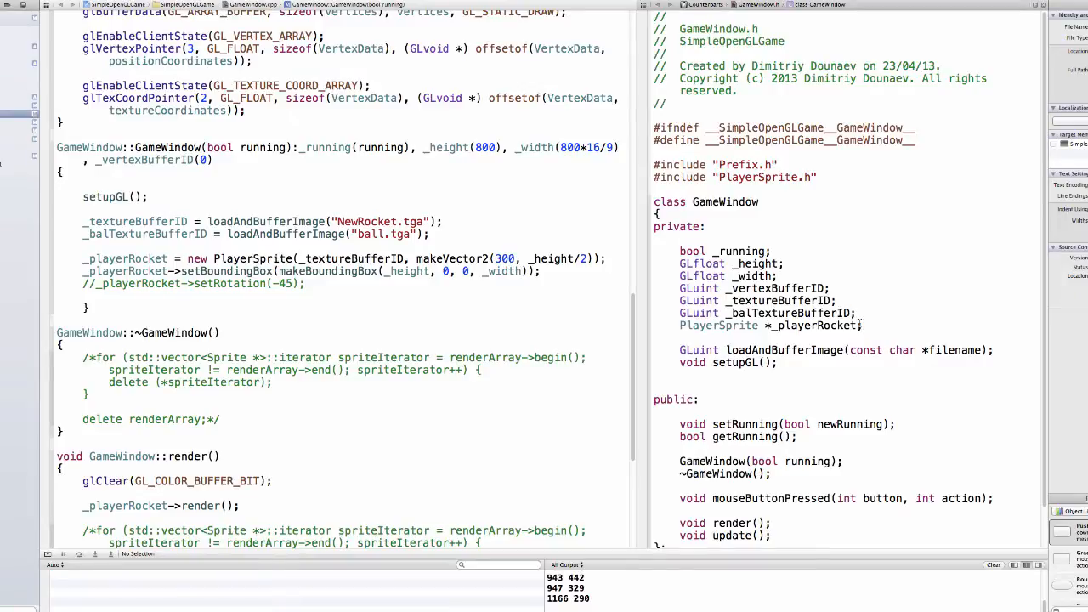
click(680, 336)
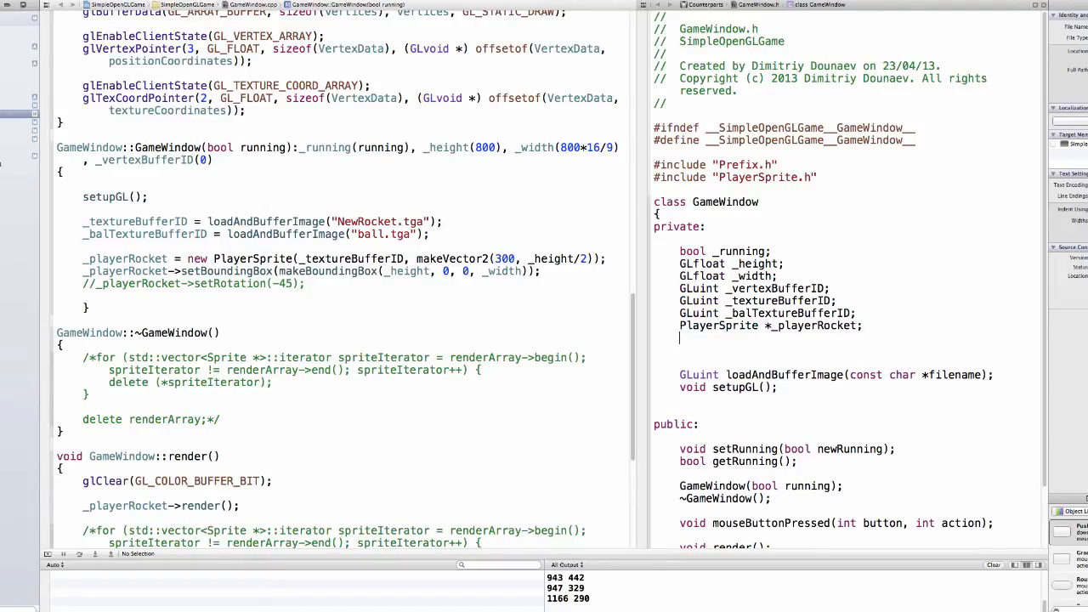
Declare std::vector<Sprite *> *ballsArray after the _playerRocket member
text(std::)
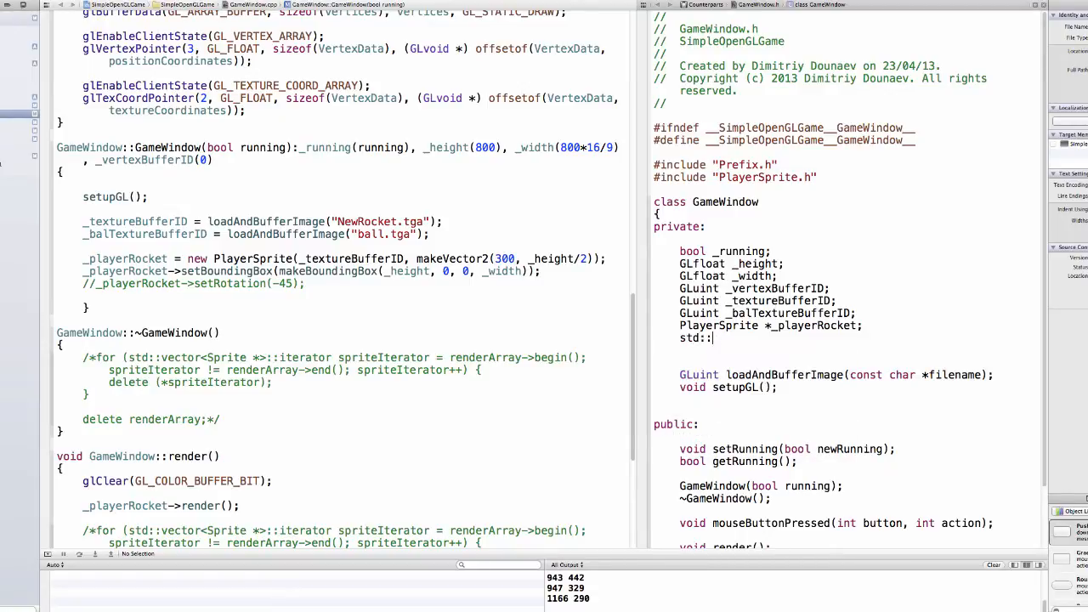
text(vector<SRp>)
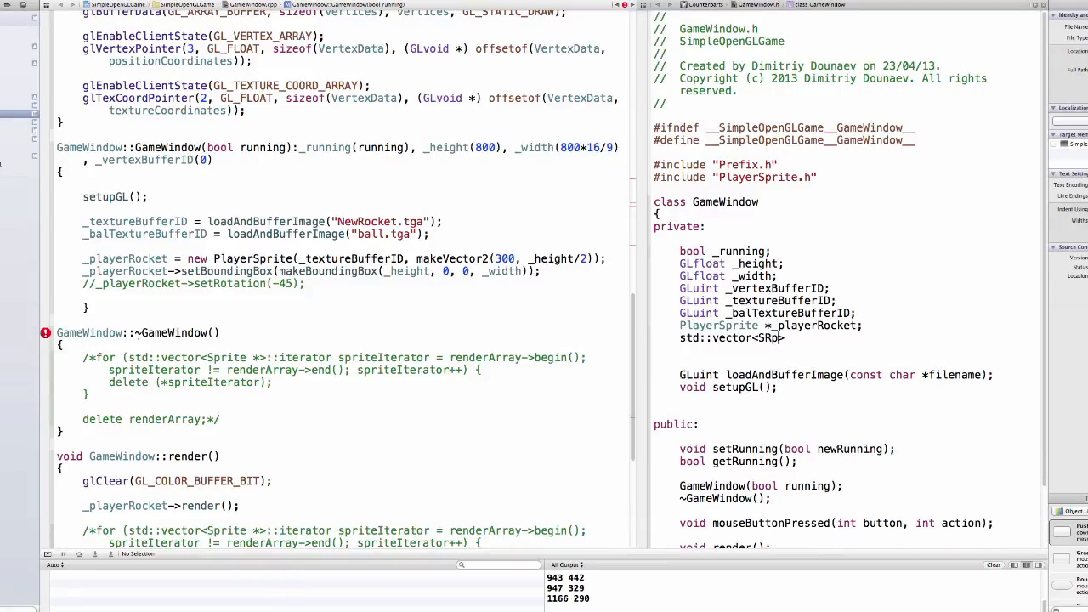
text(p)
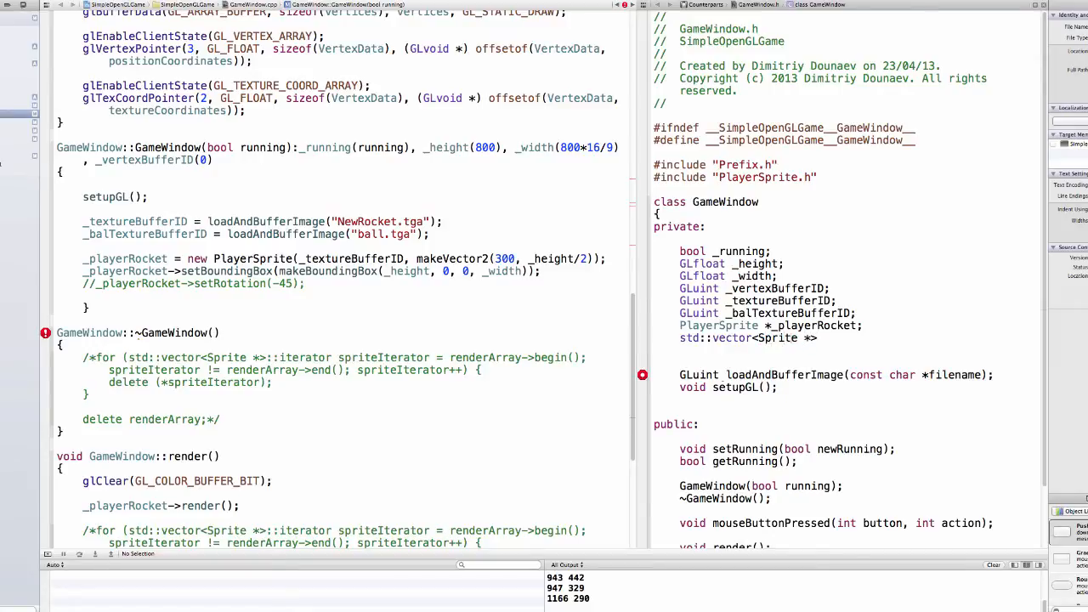
click(822, 337)
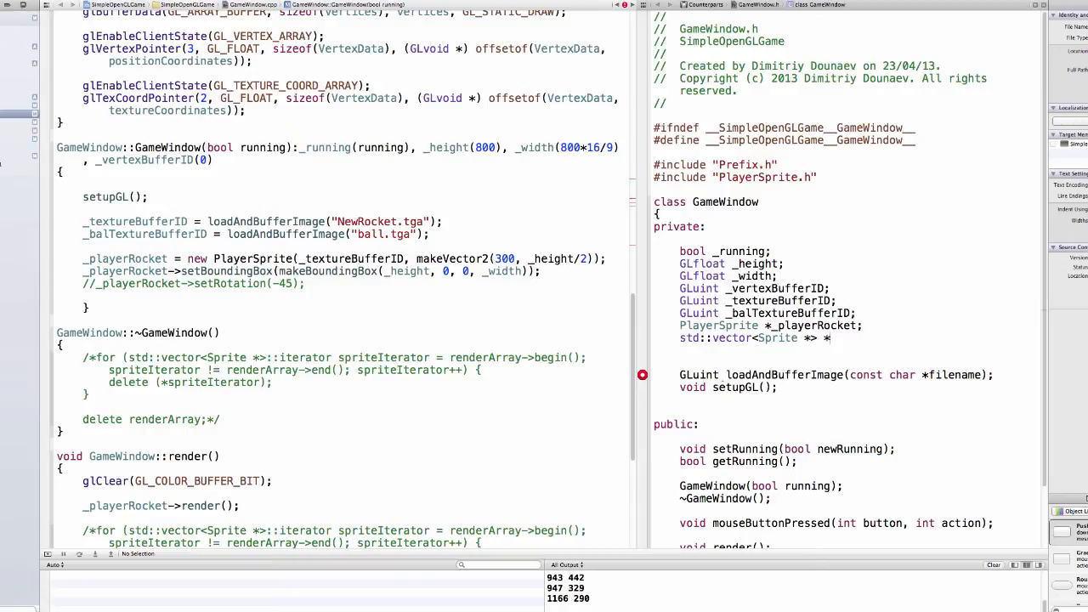
text(balls)
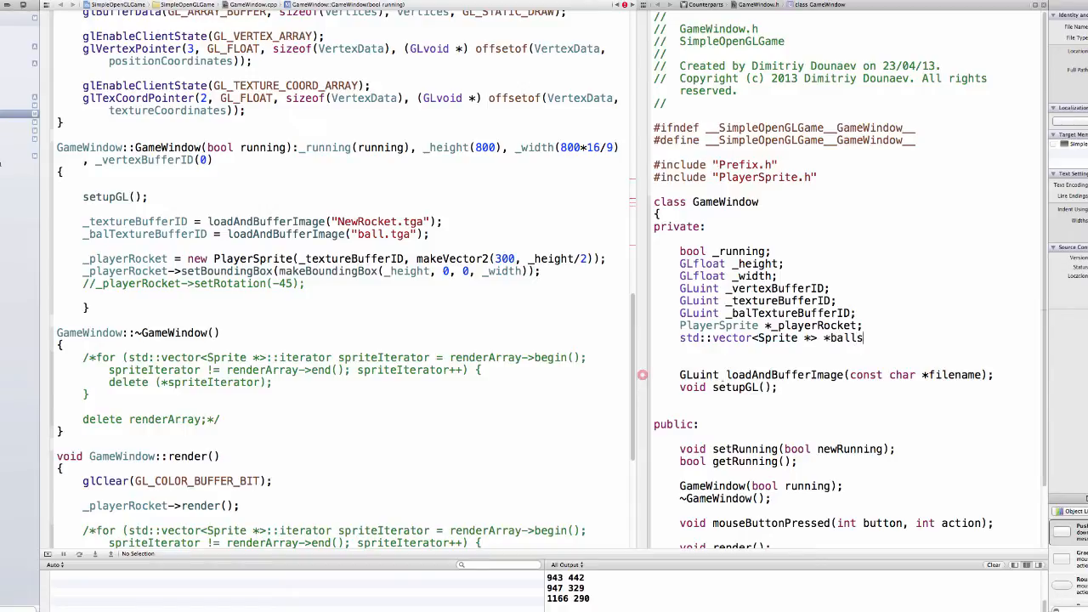
key(BackSpace)
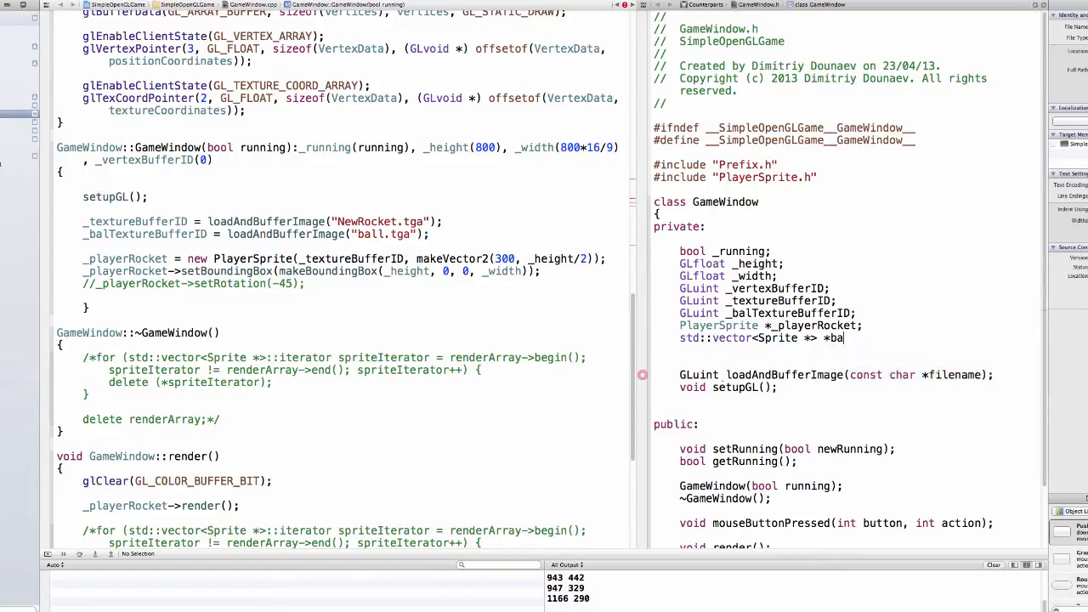
text(ll)
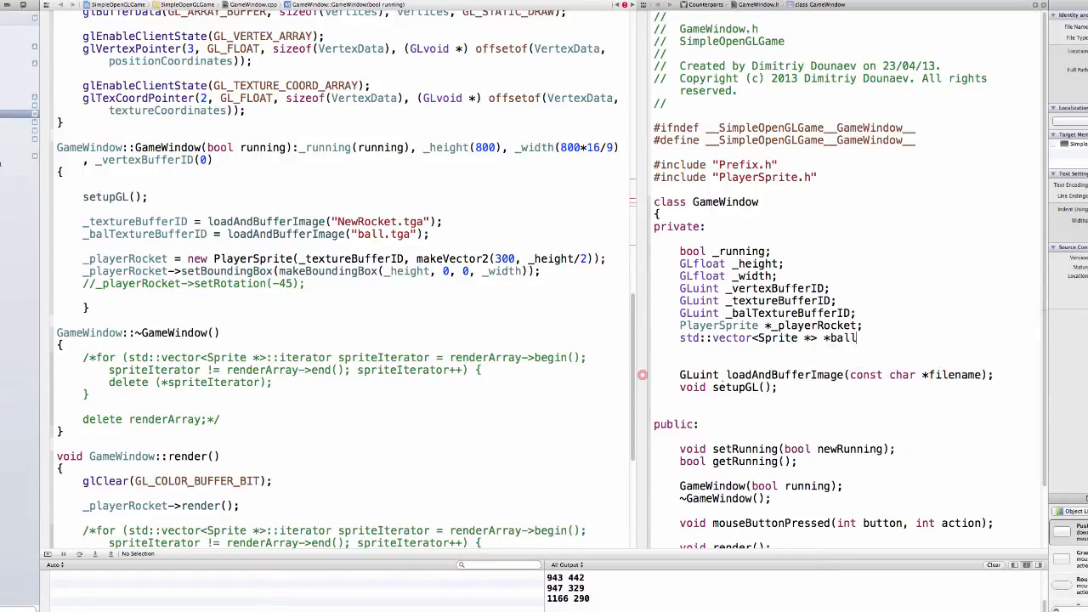
text(sArray;)
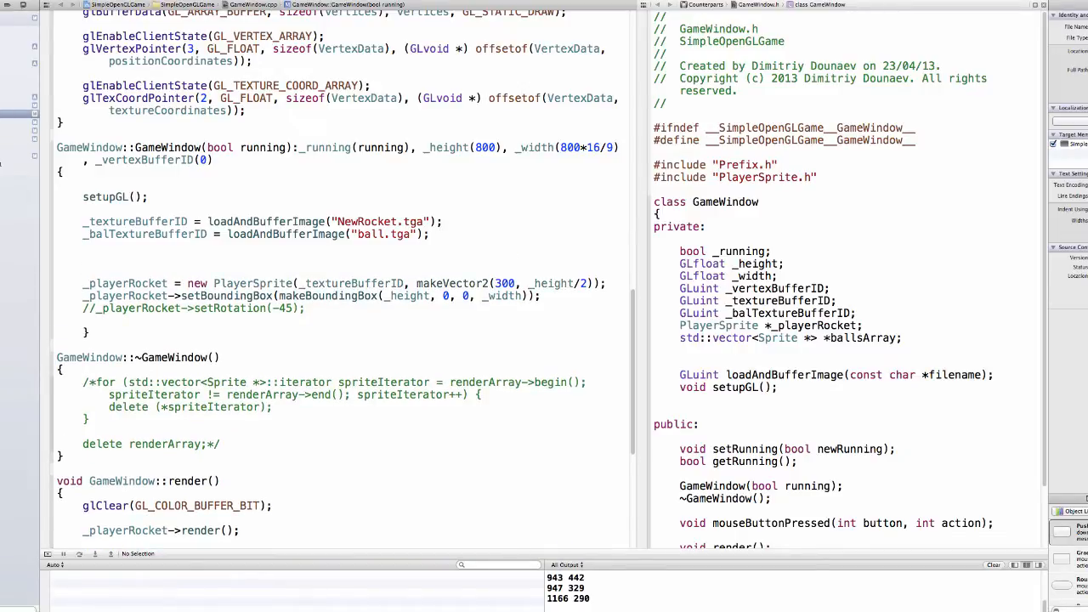
Write ballsArray = new vector<Sprite *> in the constructor after the texture loads
text(ballsArray)
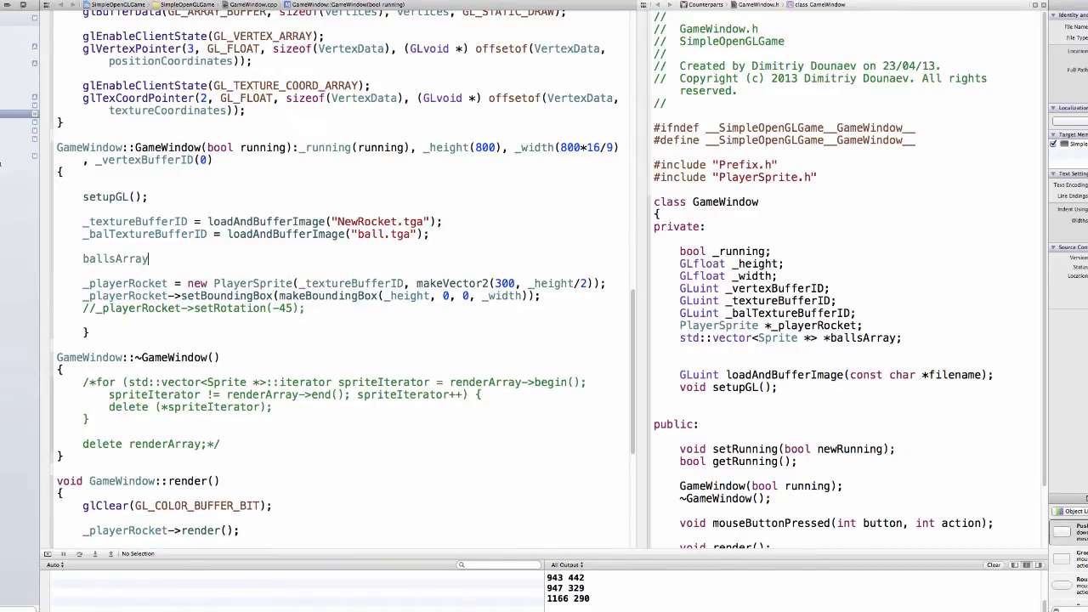
text(= new Vector<Sprite *)
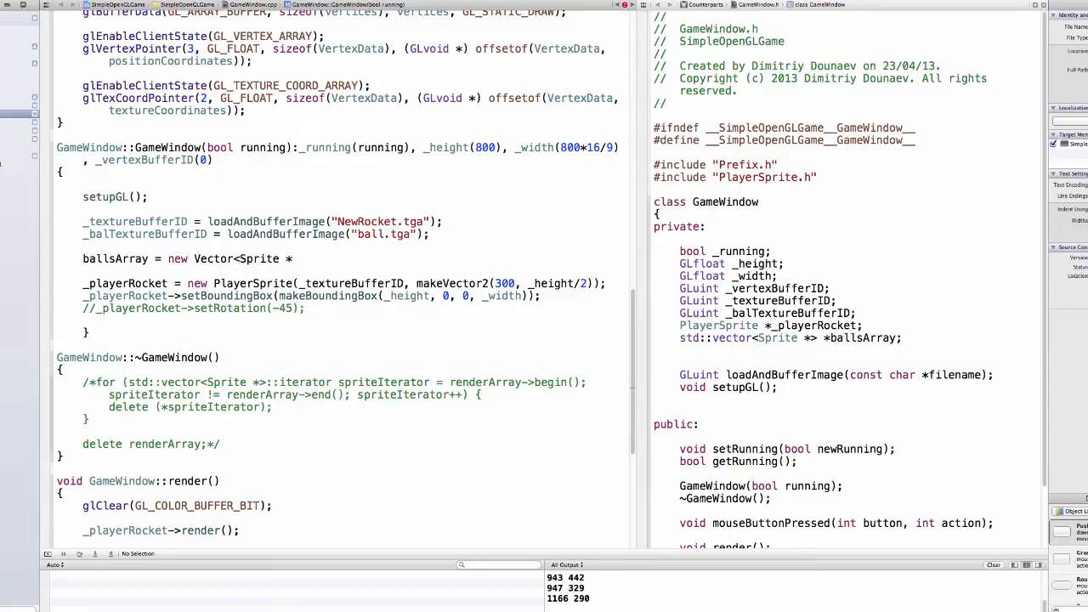
click(44, 258)
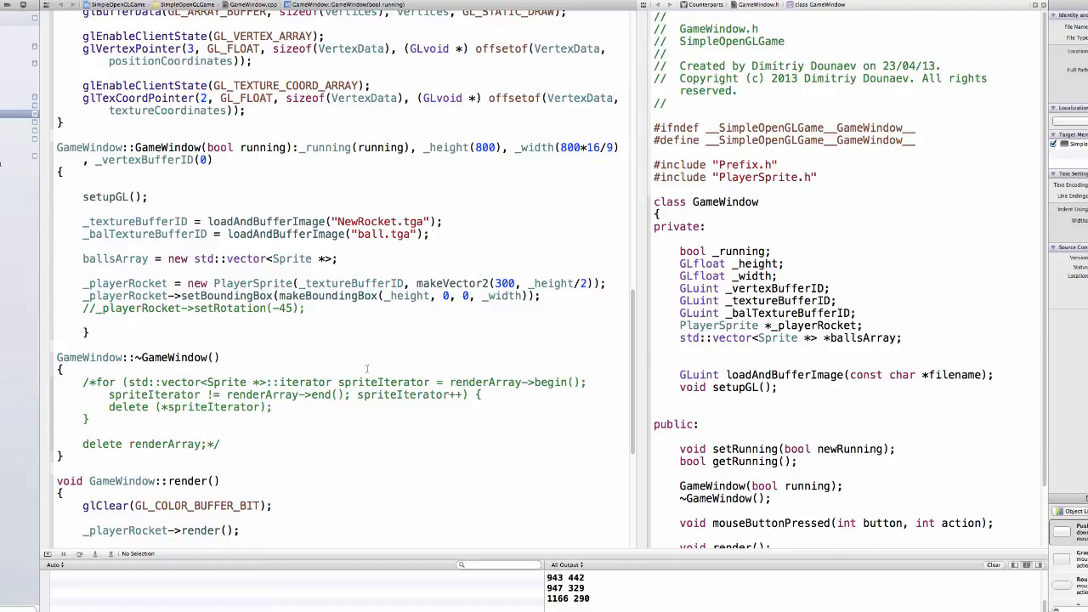
Move down to mouseButtonPressed and place the cursor inside the left-click branch
scroll(down, 3)
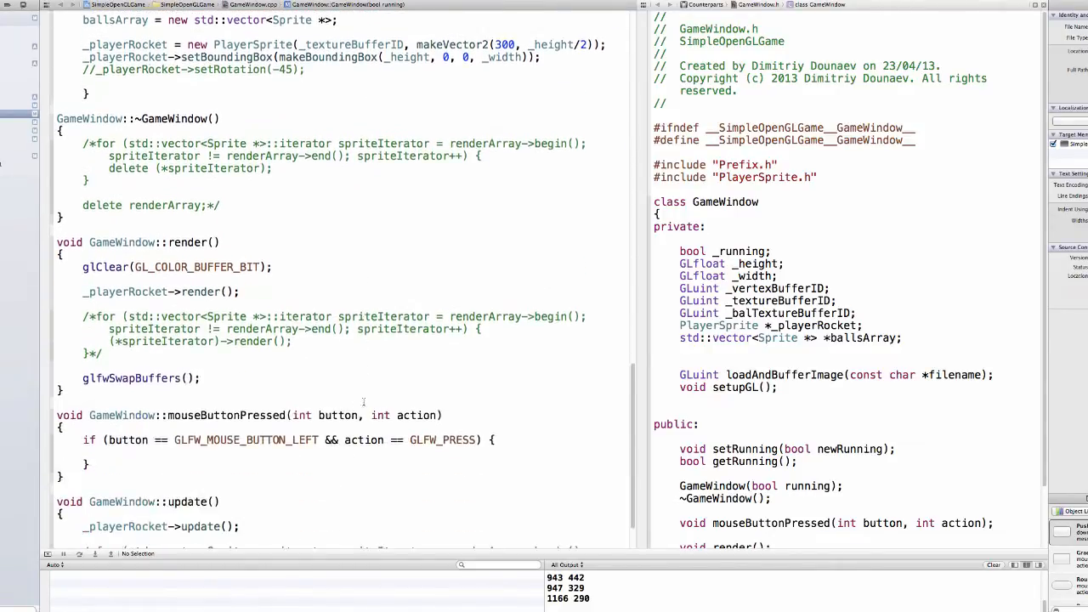
scroll(down, 3)
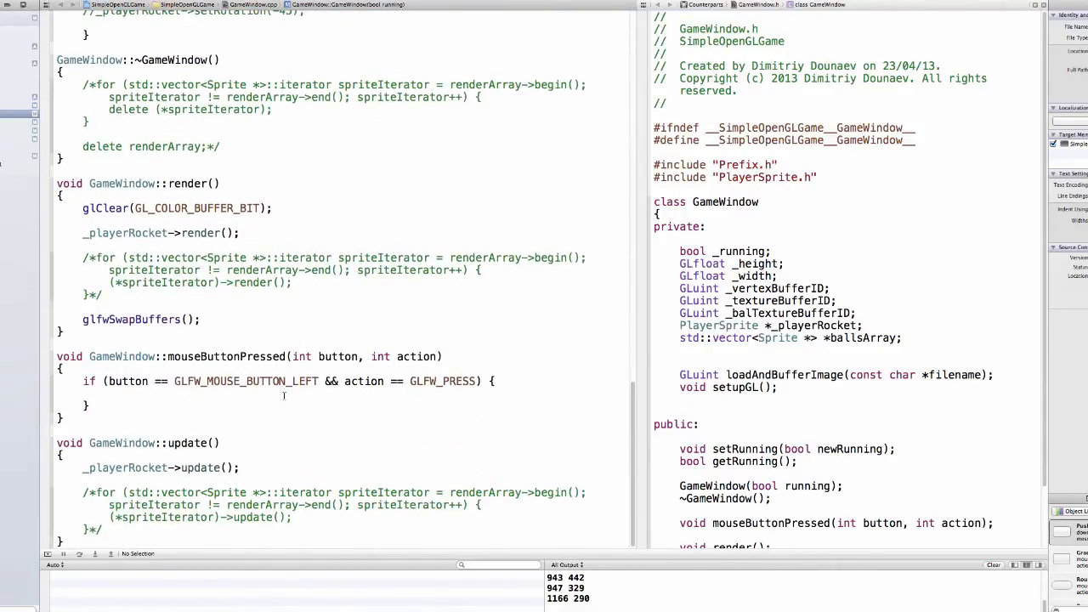
click(514, 381)
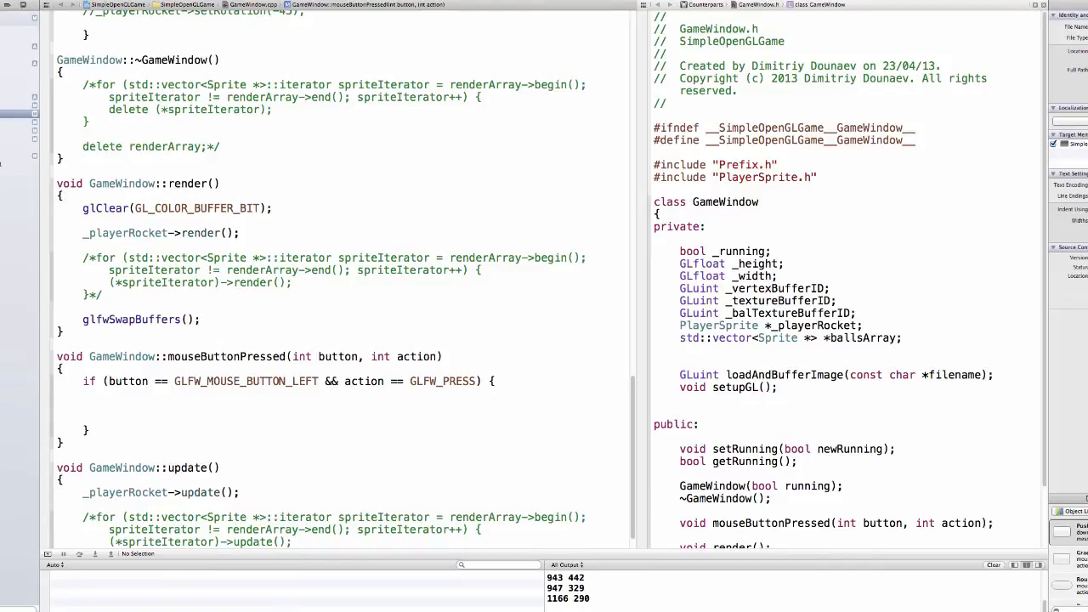
Start Sprite *ball = new Sprite( with _balTextureBufferID in the left-click branch
click(109, 404)
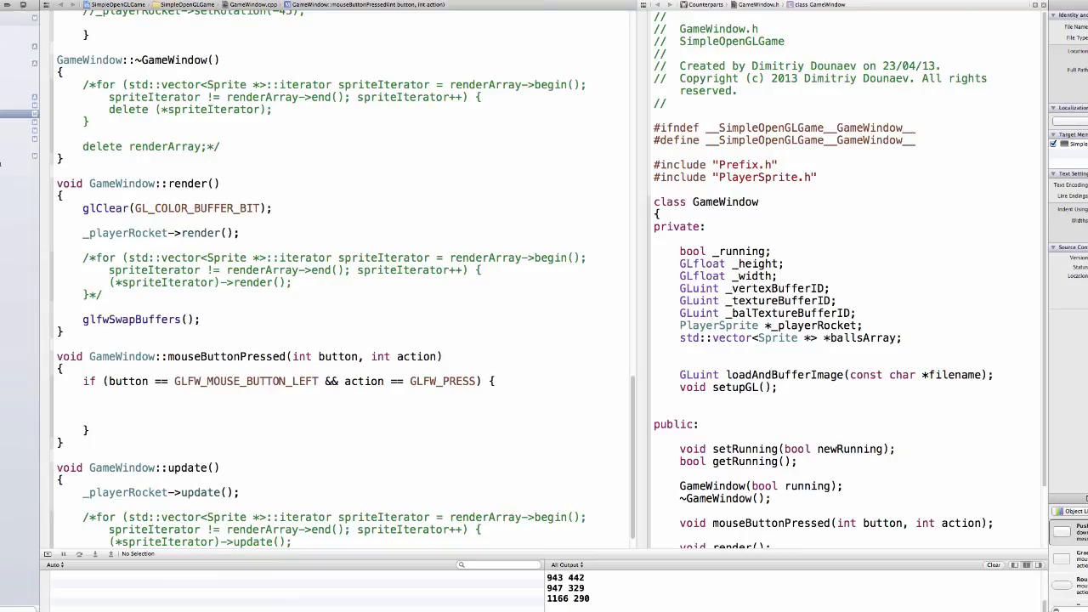
text(Sprite *)
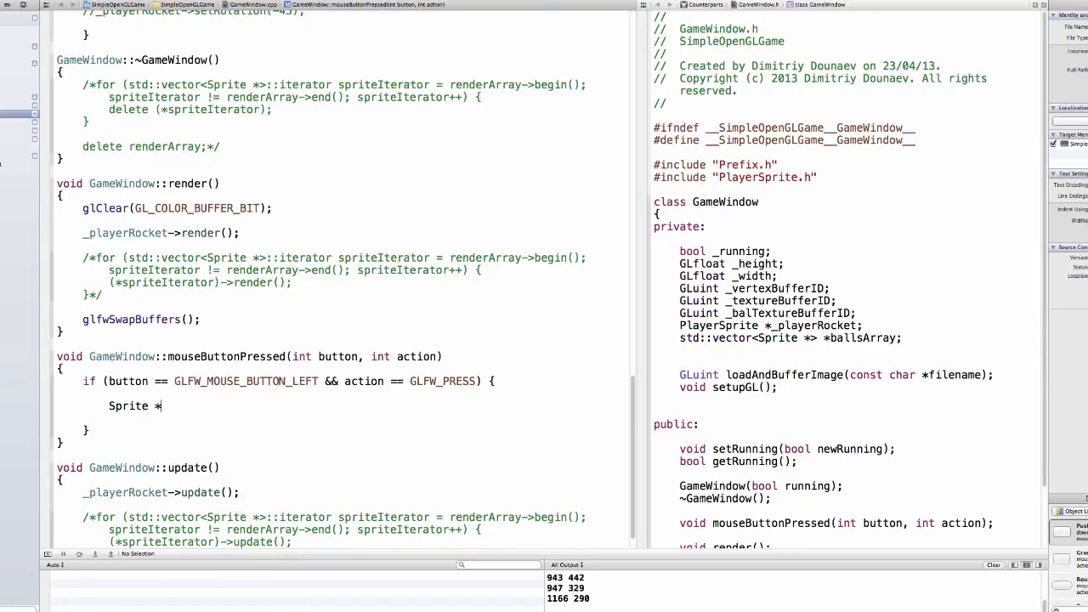
text(ball = n)
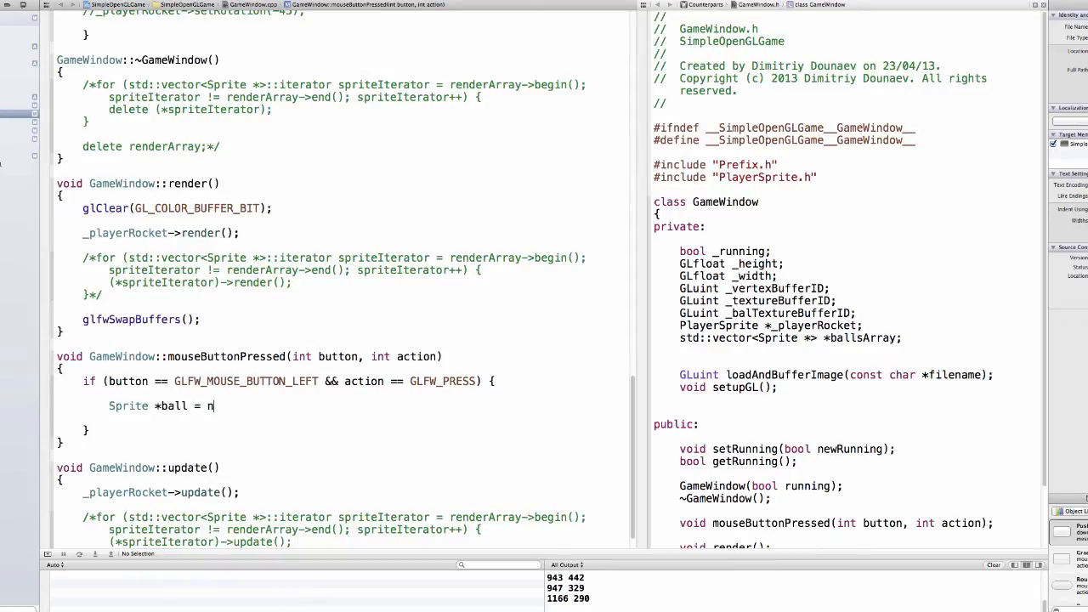
text(ew Sprite)
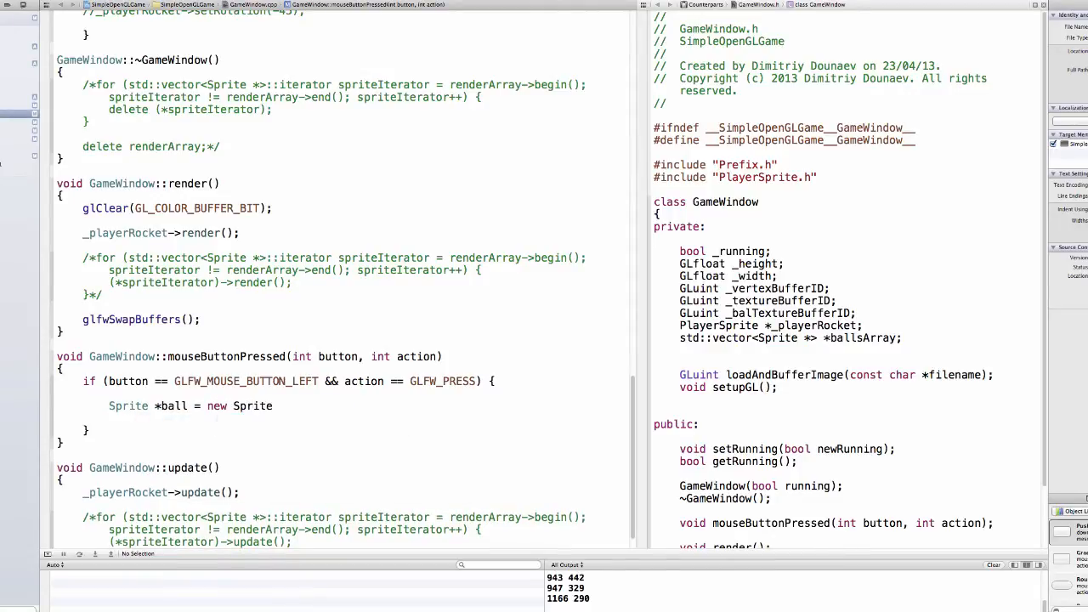
text((_balTextureBufferID,)
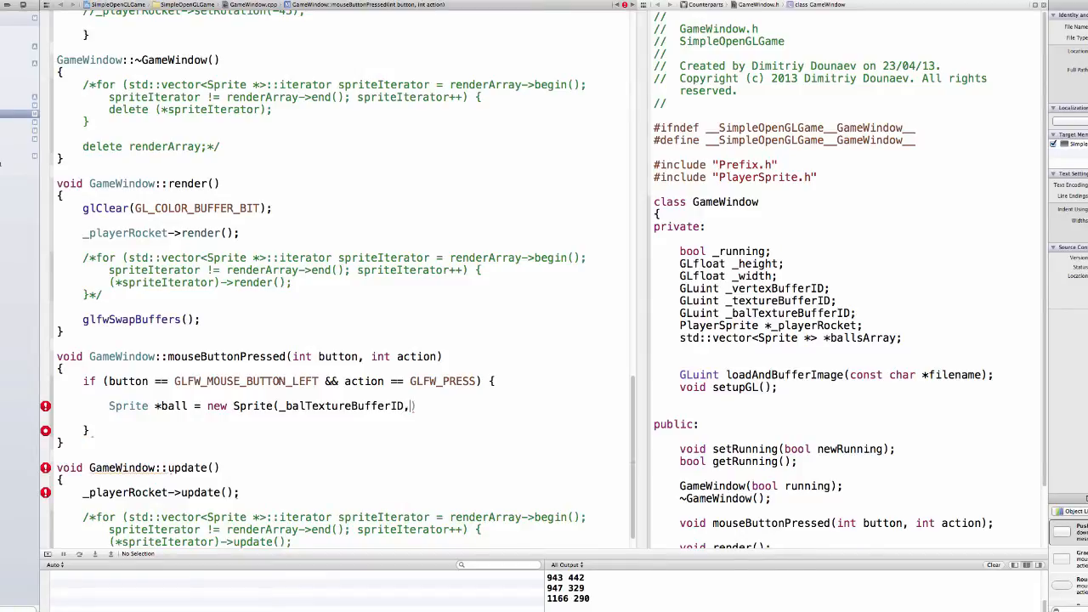
scroll(up, 3)
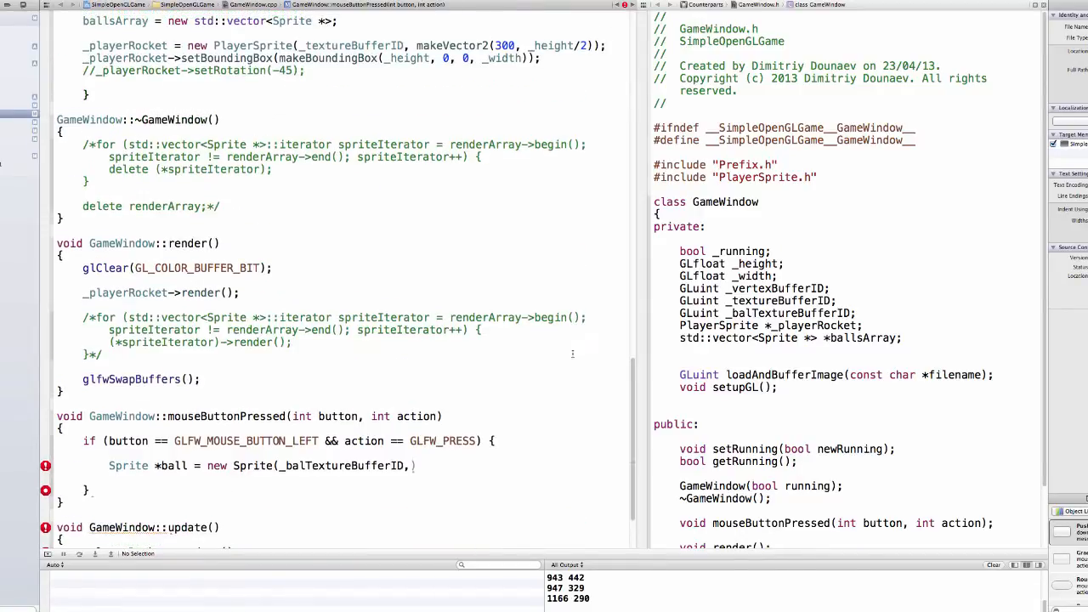
scroll(up, 3)
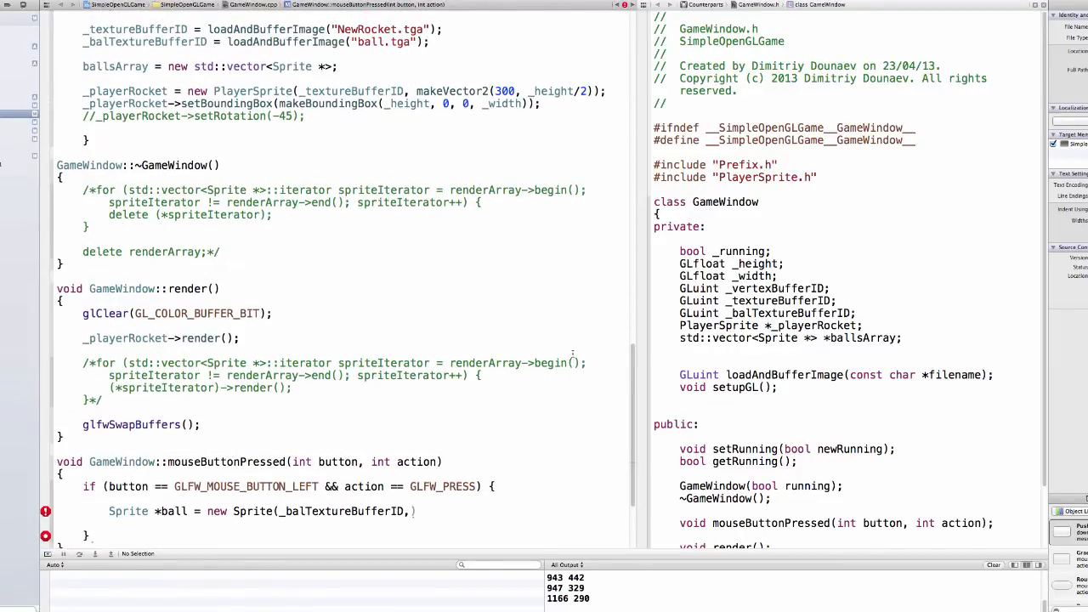
scroll(up, 3)
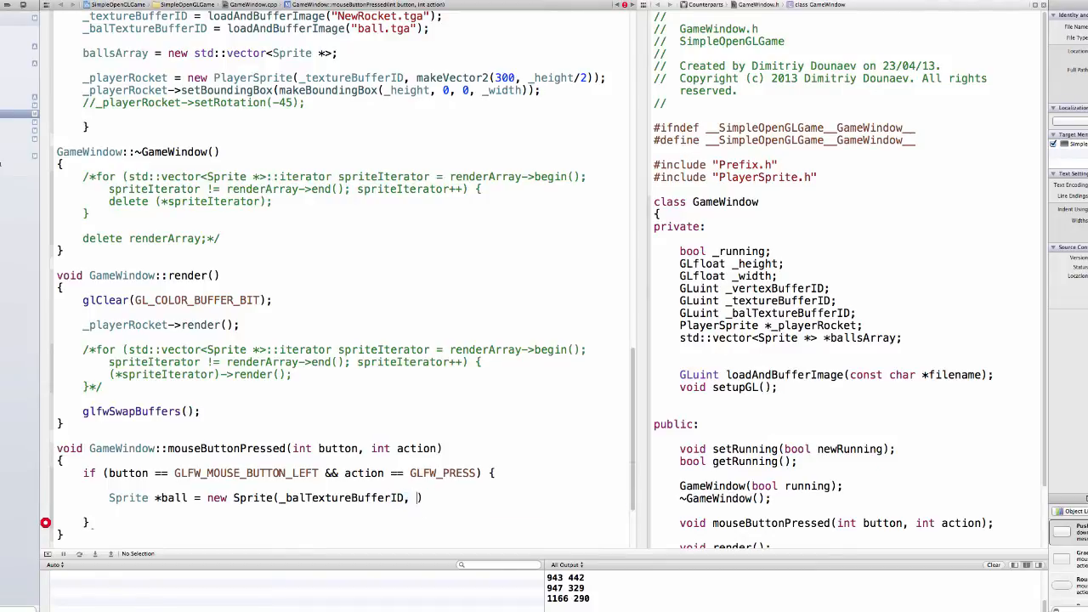
Pass the ball's position as makeVector2 of _playerRocket->getPosition() x and y
text(makeVector2(GLfloat x, GLfloat y)
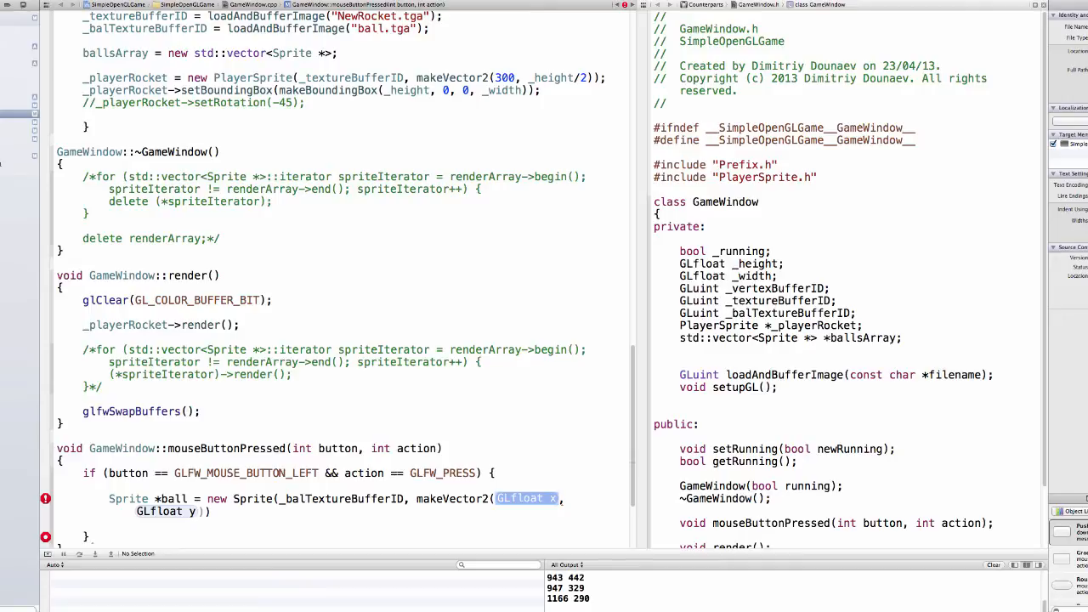
text(_playerRocket-)
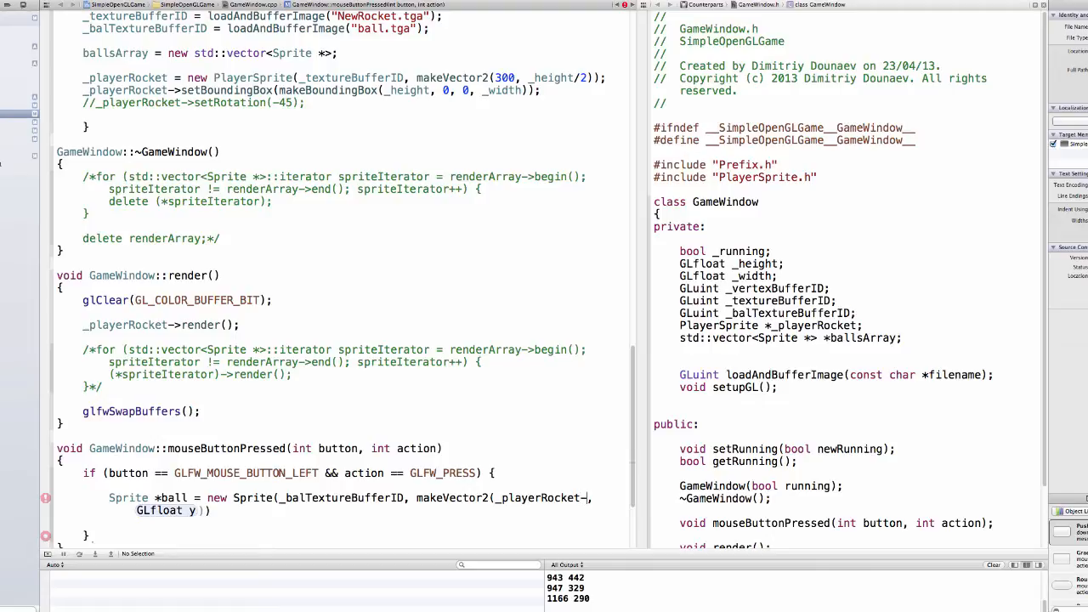
text(getPosition().x,)
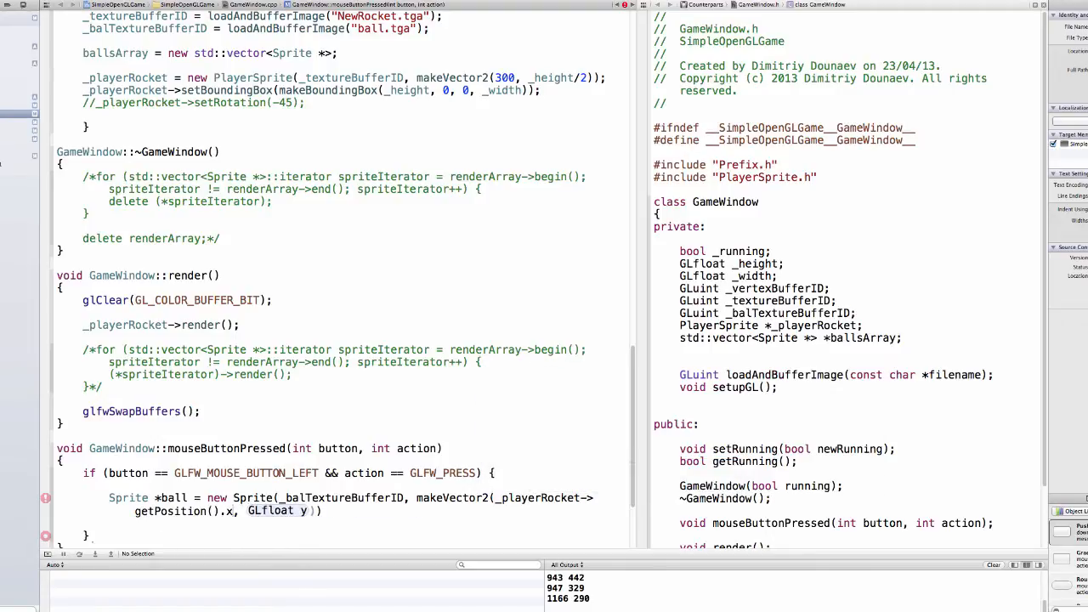
double_click(277, 510)
text(_playerRocket->)
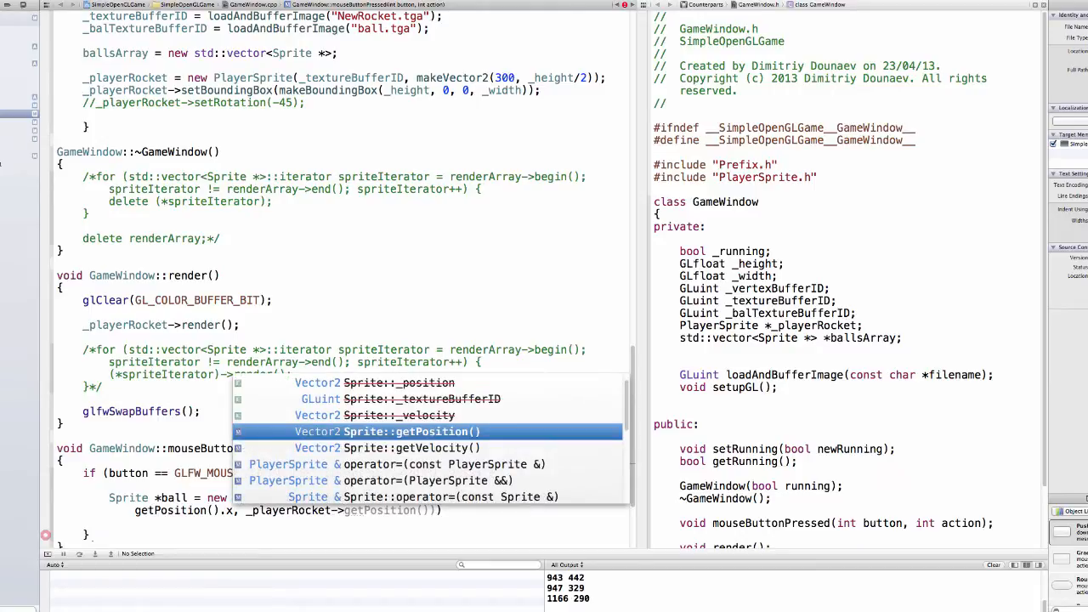
key(Escape)
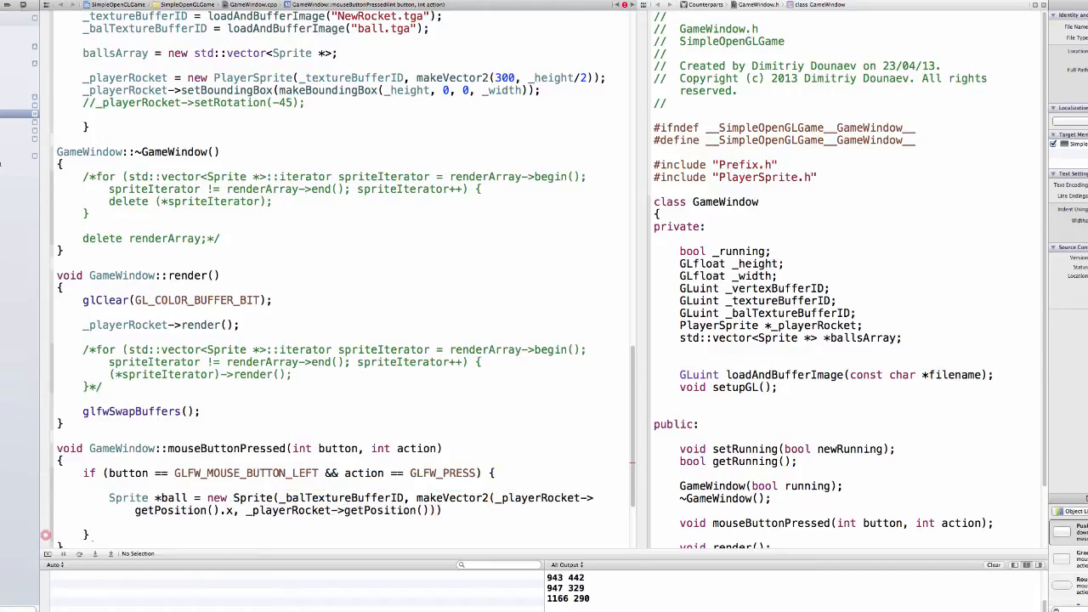
text(.y)
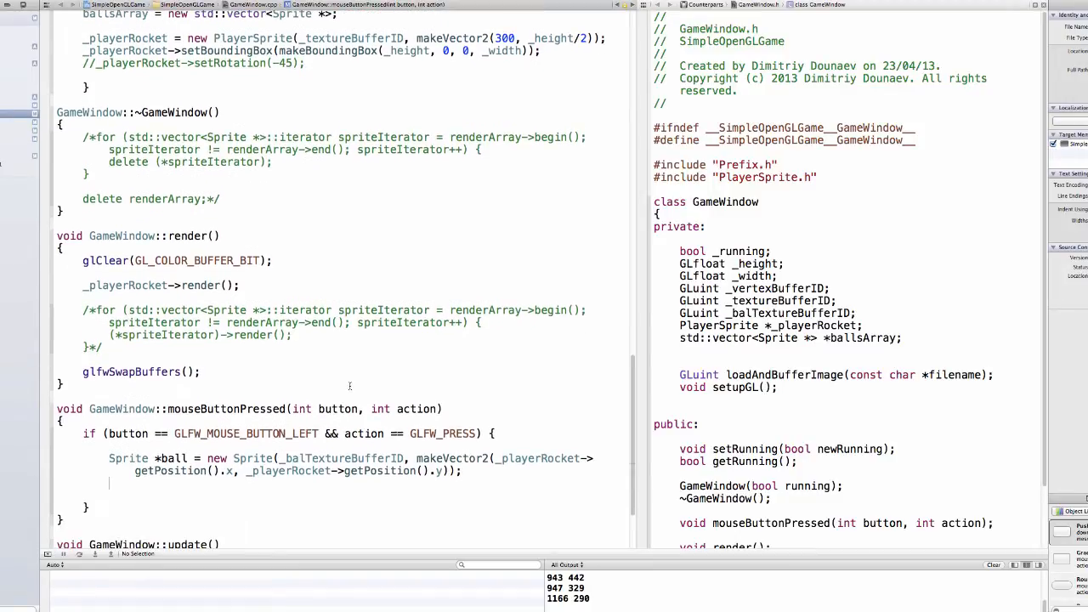
Give the new ball a velocity of makeVector2(2, 0)
text(balls)
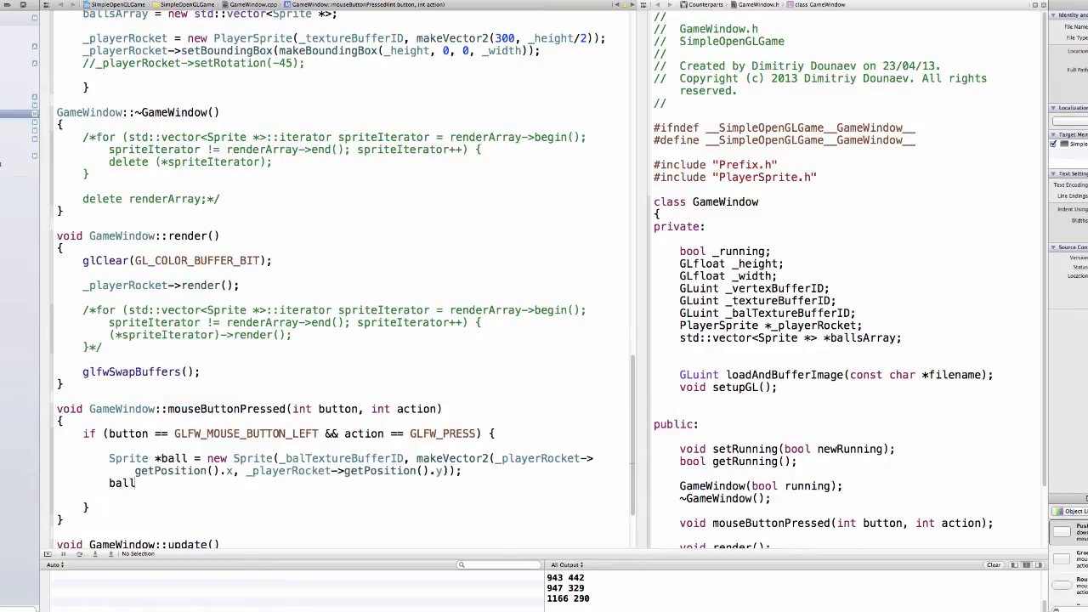
text(-)
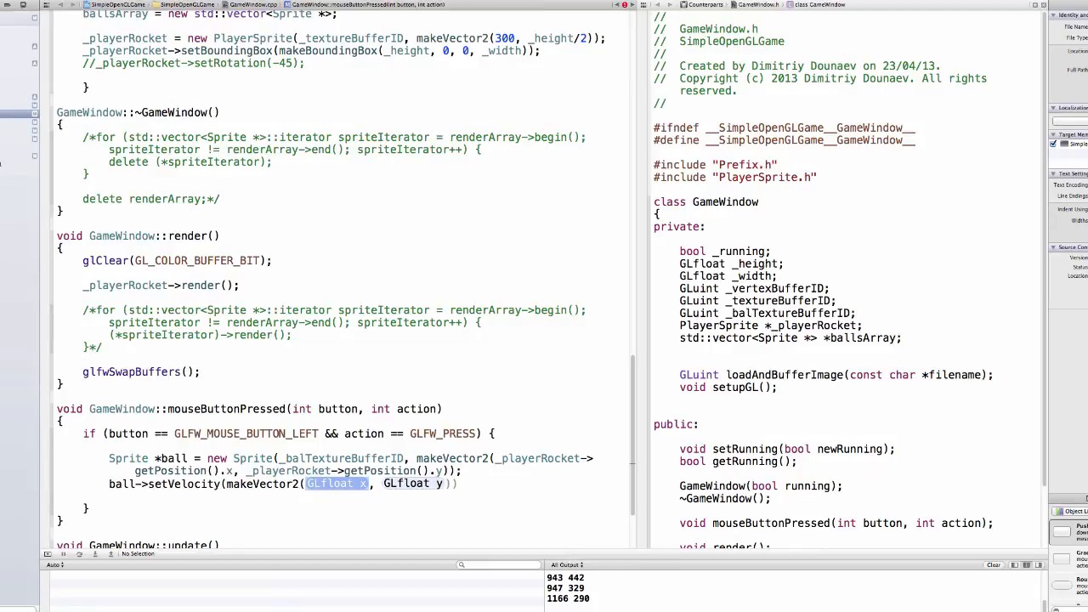
click(46, 482)
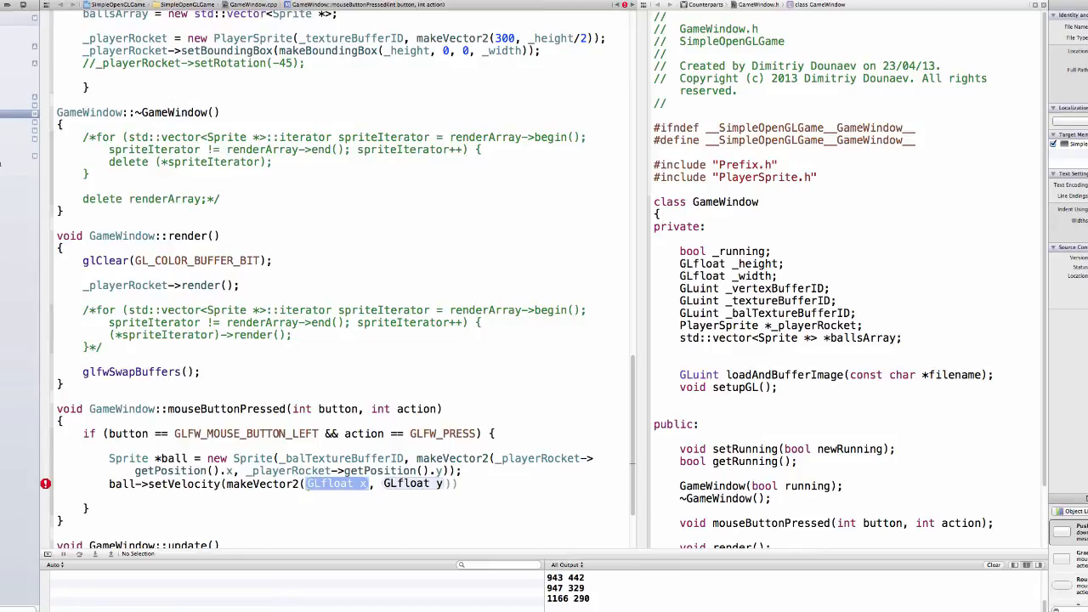
text(2)
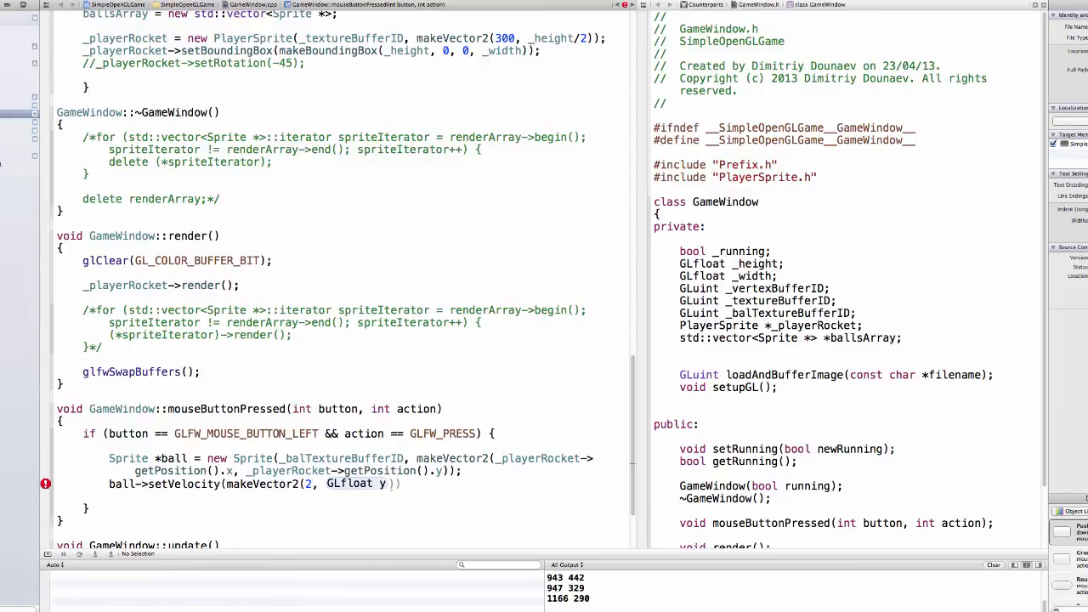
double_click(349, 483)
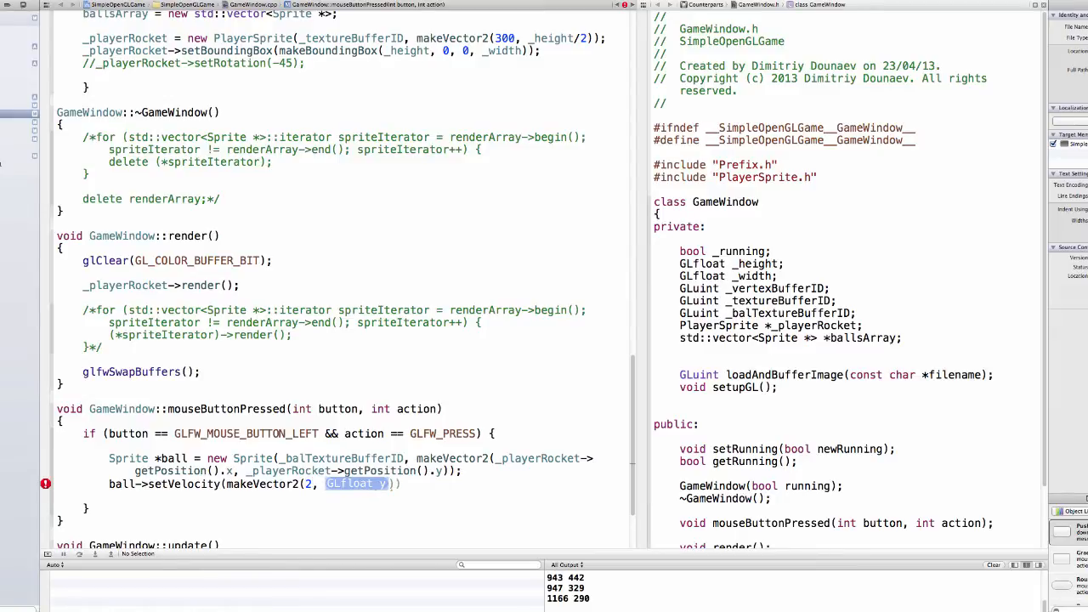
text(0)
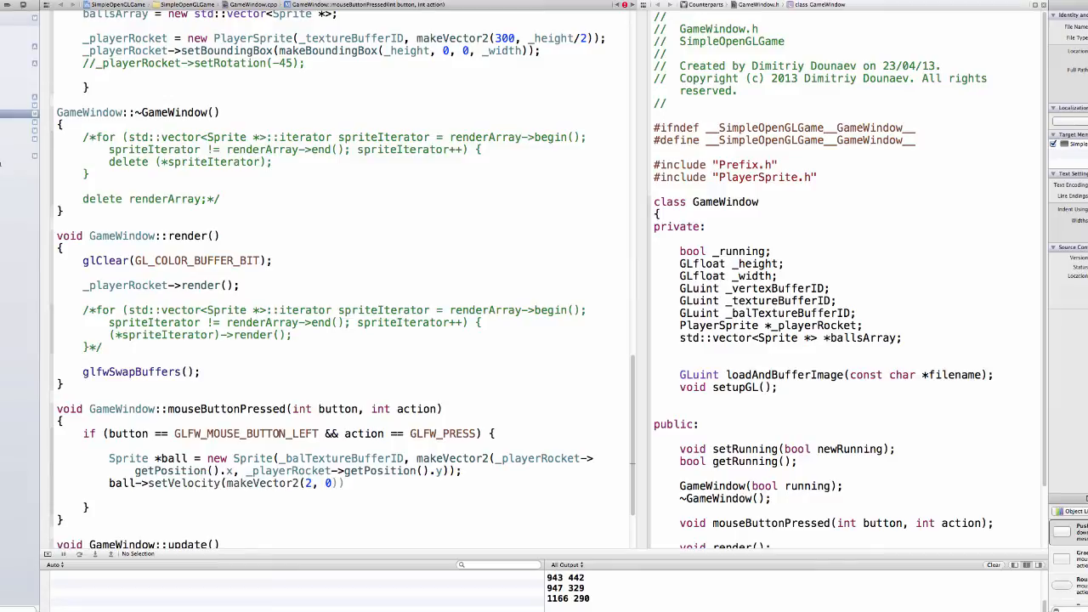
text(;)
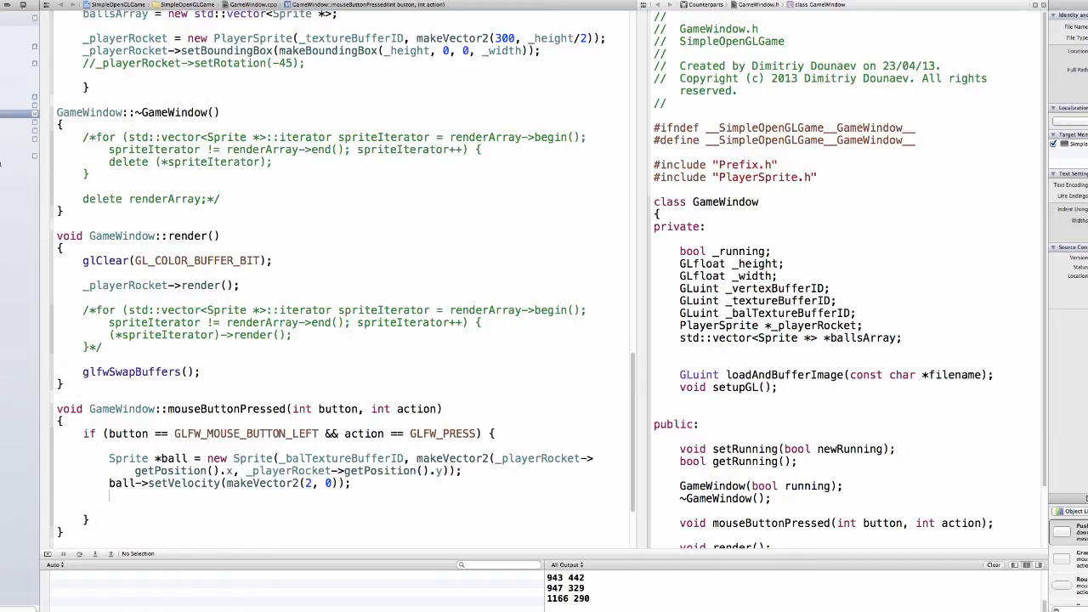
Push the ball into ballsArray with push_back(ball)
text(ballsArray->push_back(b)
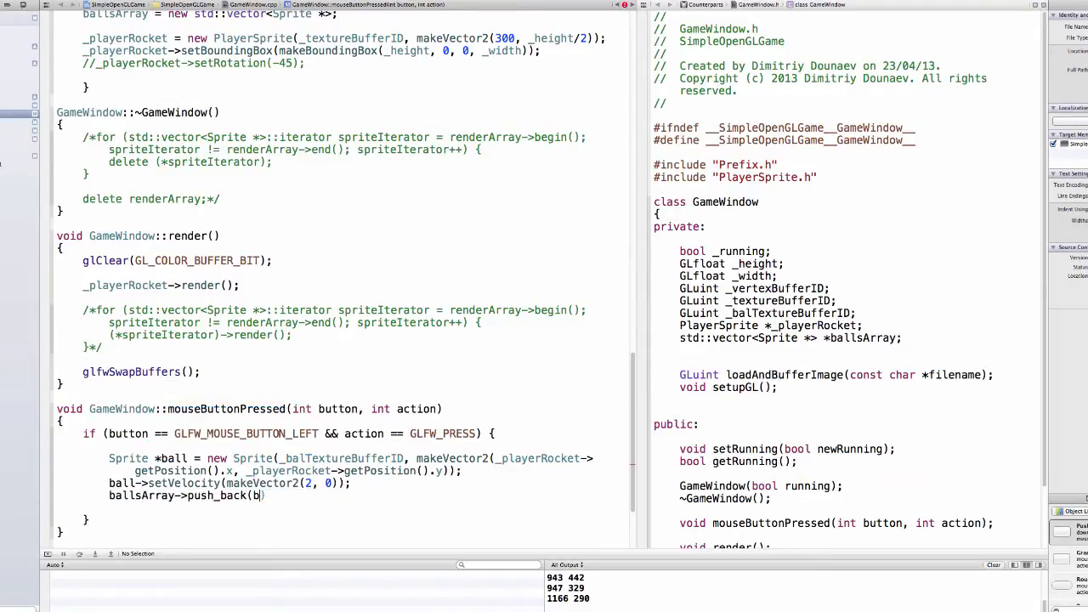
text(all))
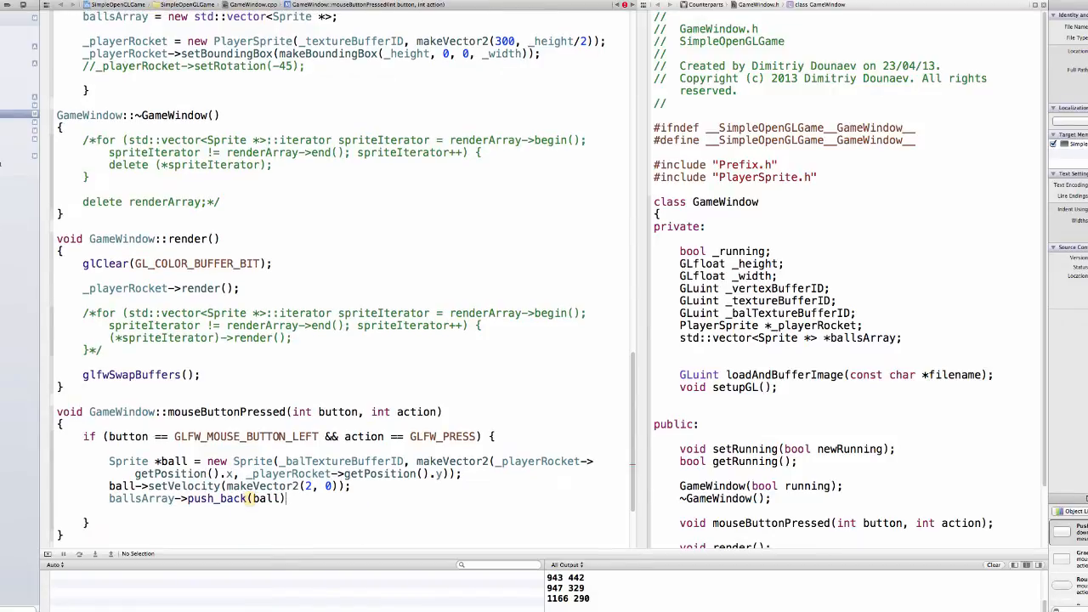
text(;)
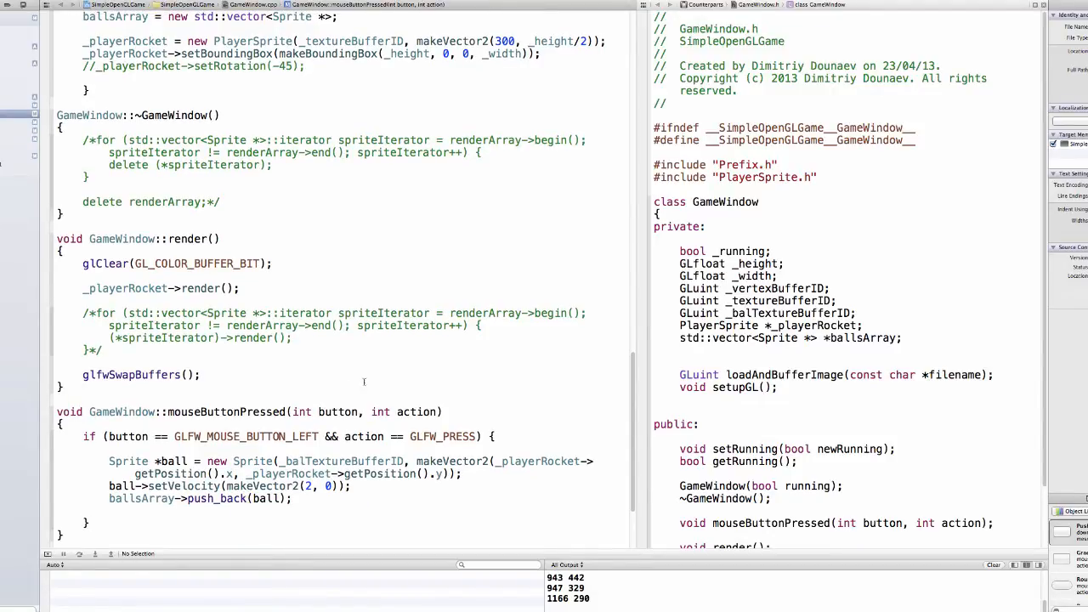
Uncomment the render and update loops and iterate them over ballsArray instead of renderArray
scroll(down, 3)
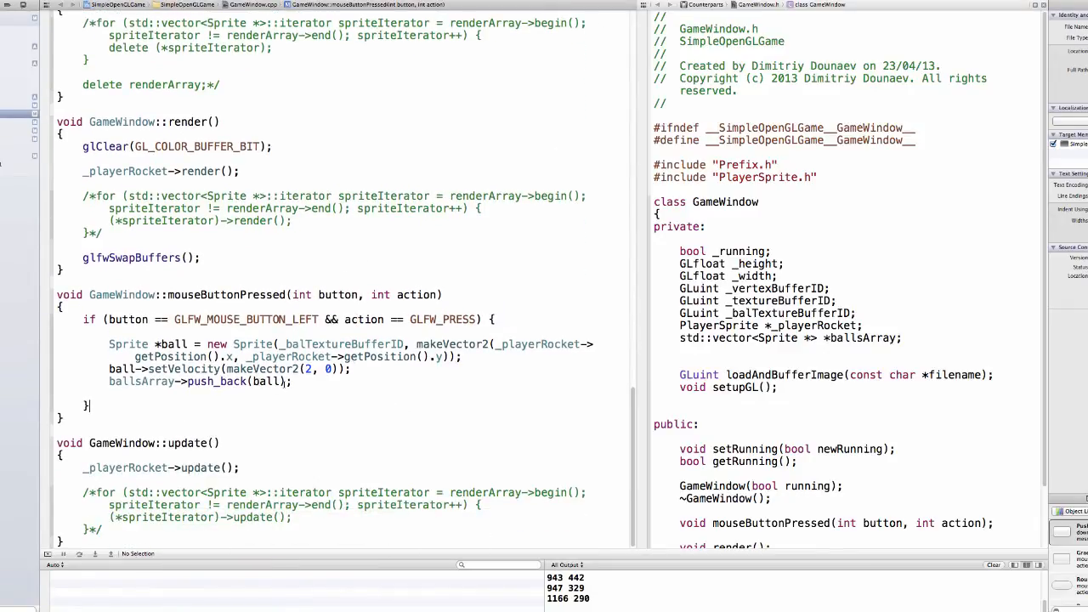
scroll(up, 3)
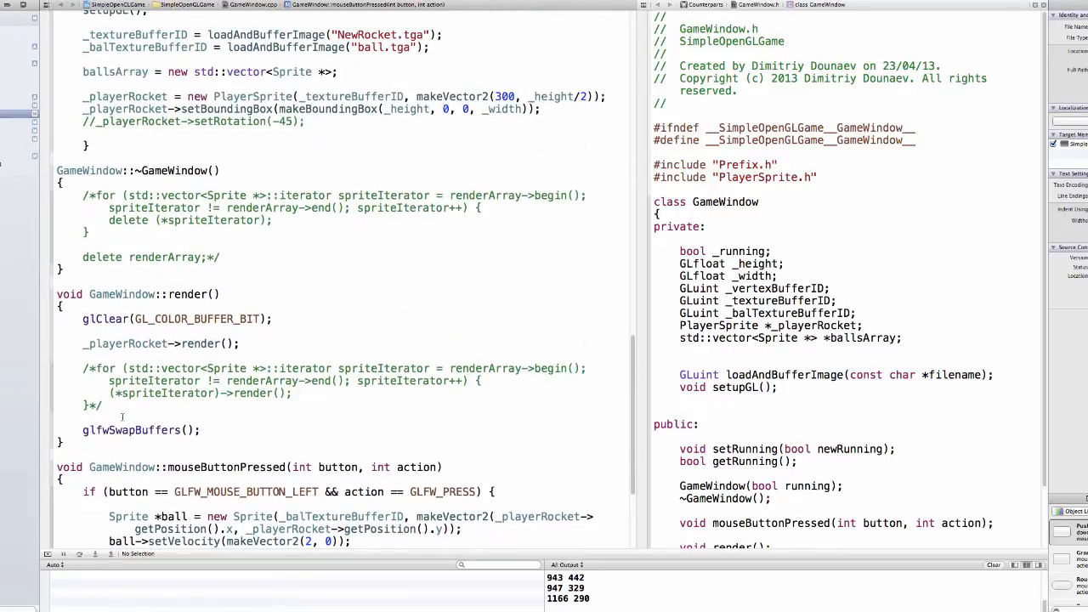
scroll(down, 3)
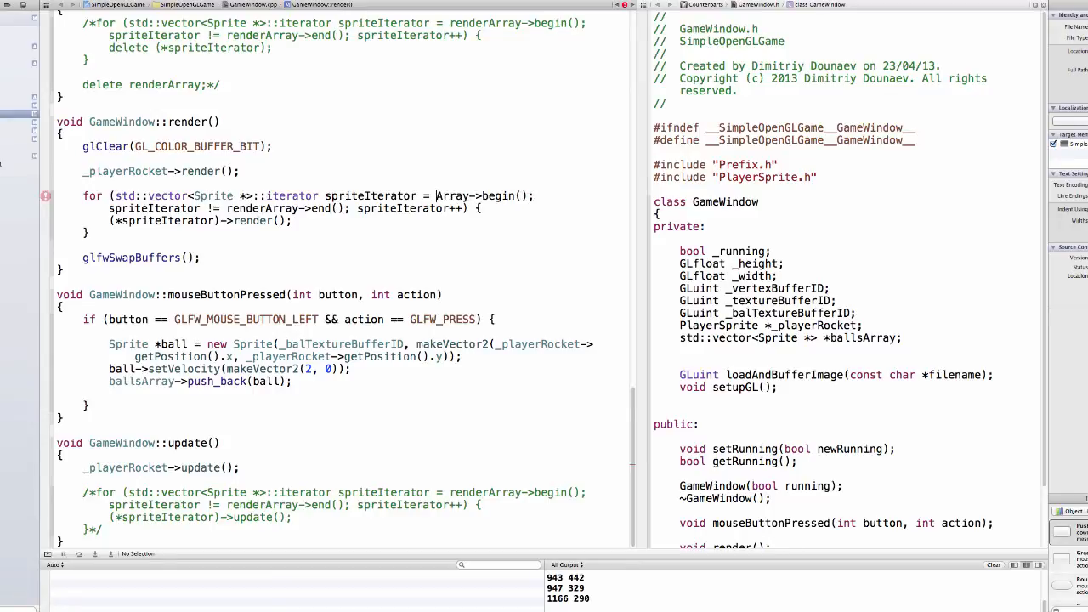
text(ballsArray)
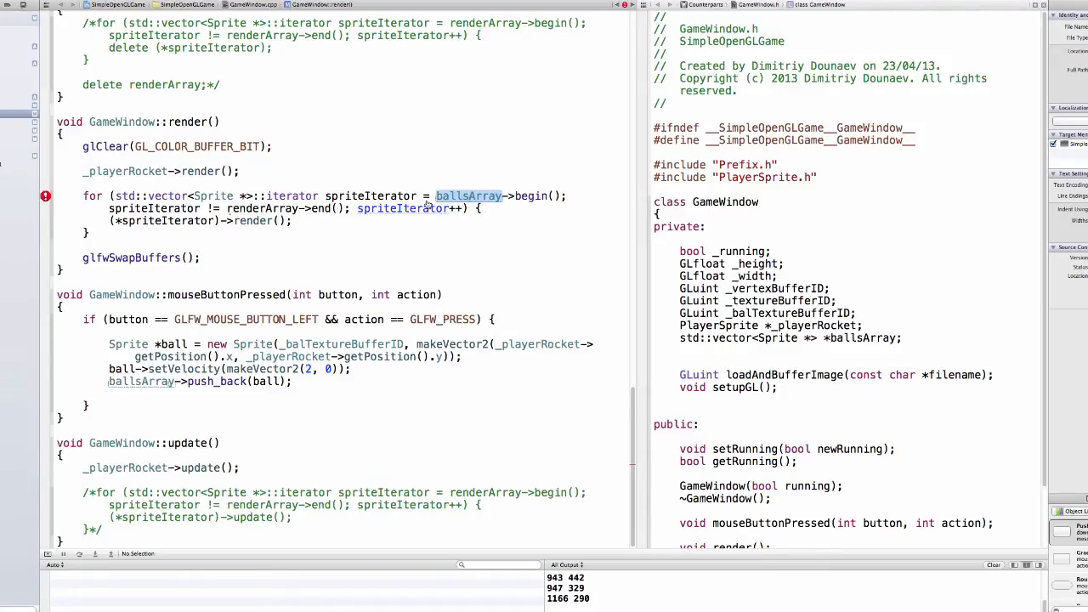
double_click(261, 208)
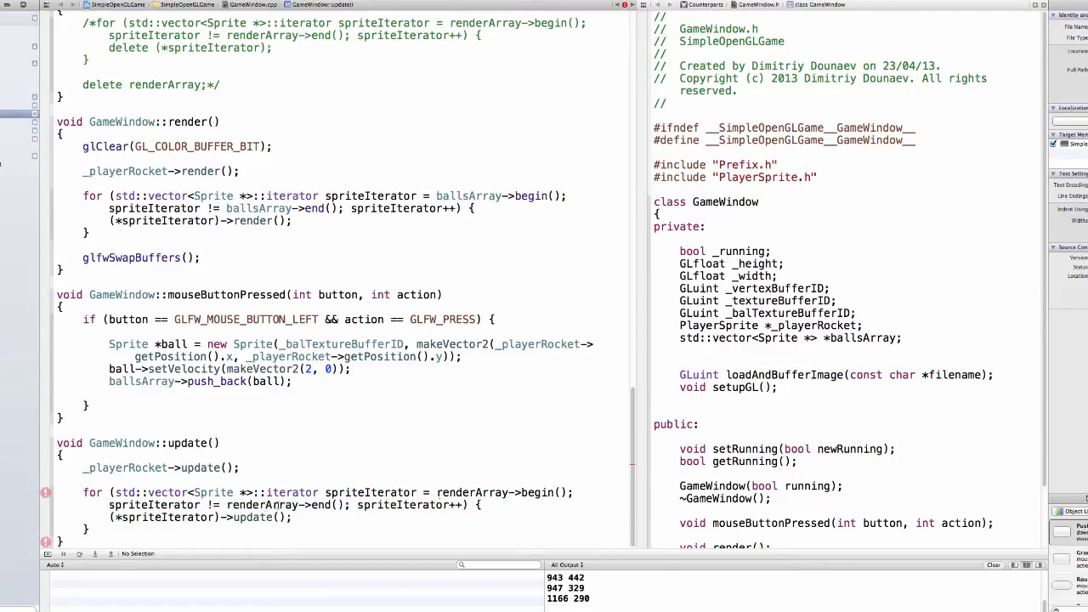
double_click(490, 493)
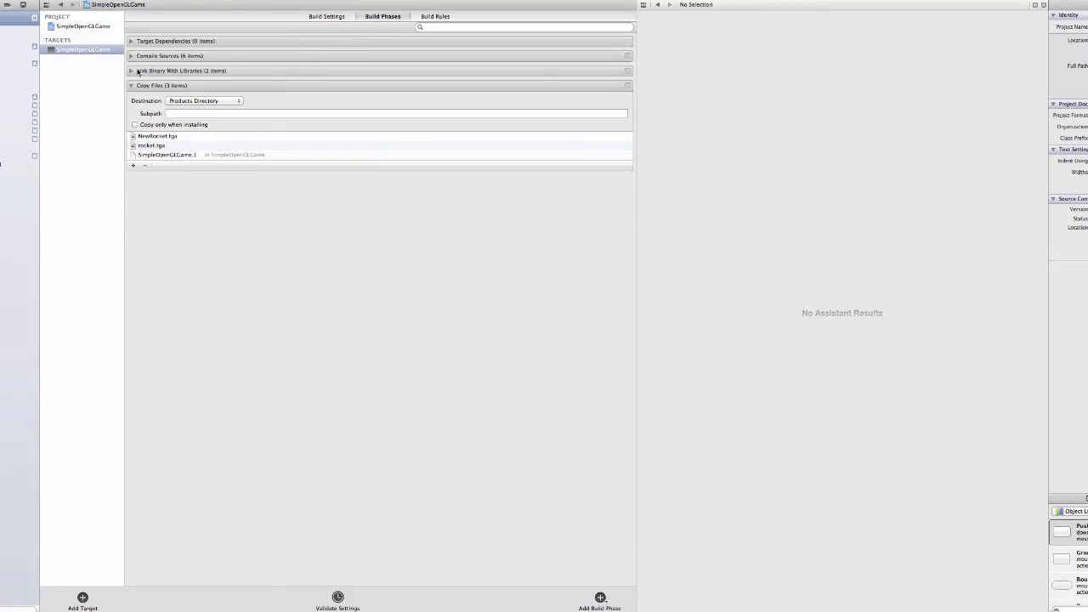
Add ball.tga to the Copy Files build phase
click(133, 166)
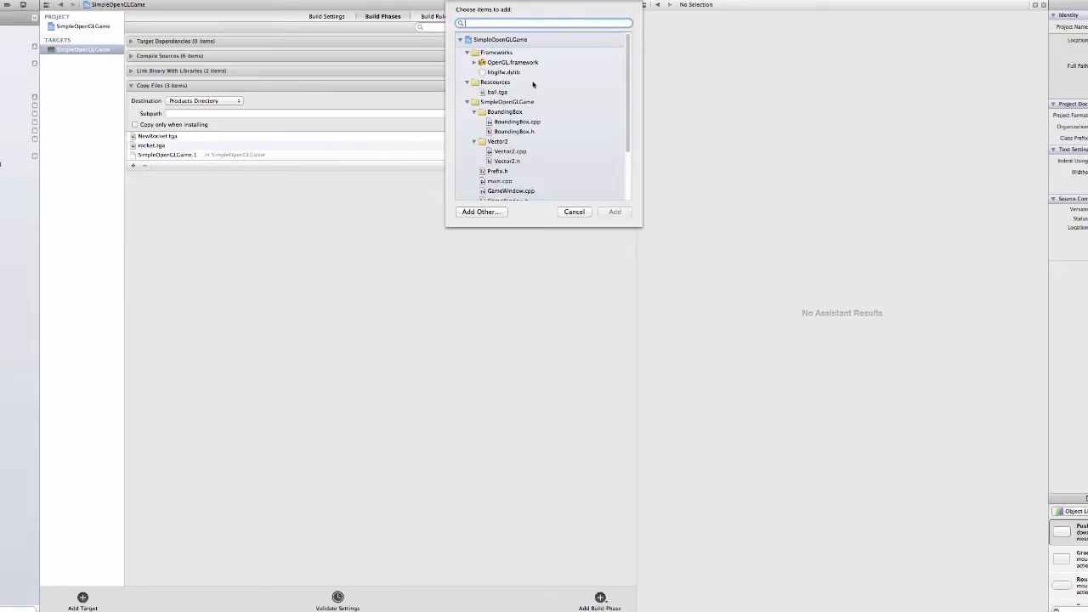
click(496, 92)
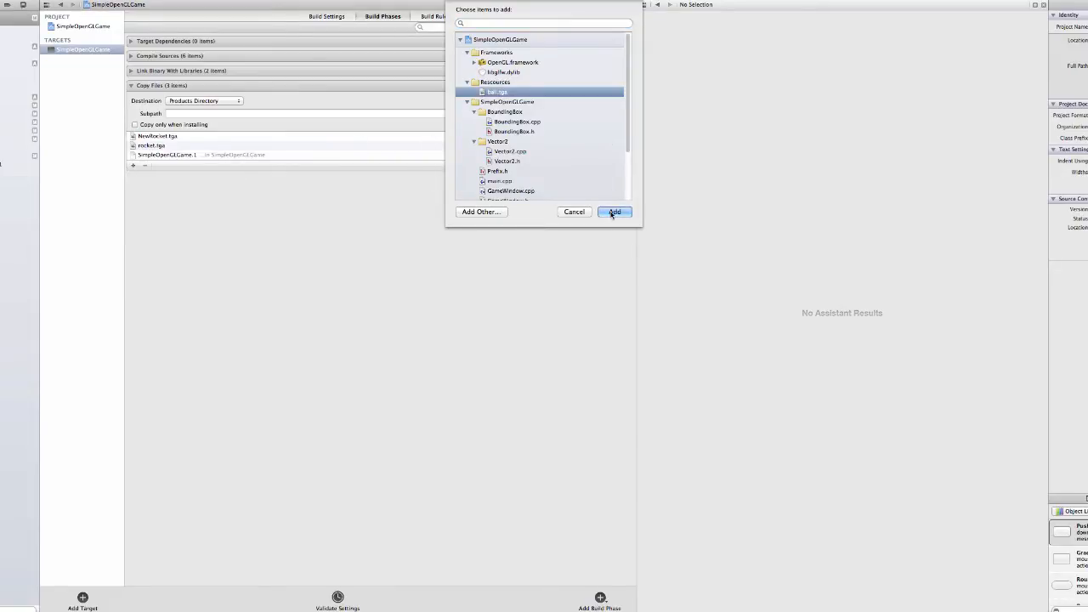
click(616, 211)
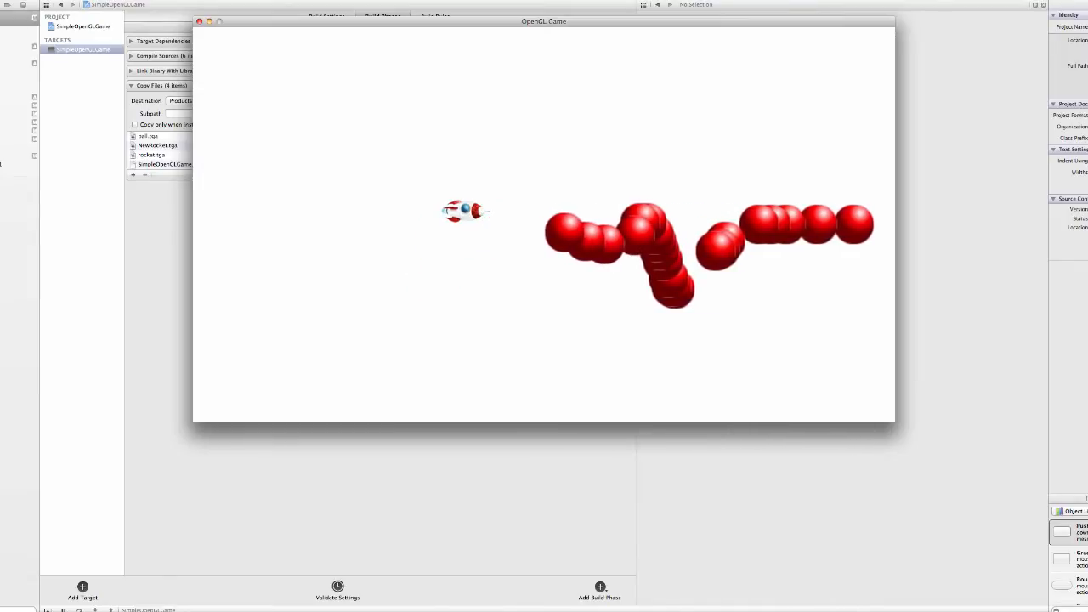
Close the running game window and return to GameWindow.cpp
click(201, 21)
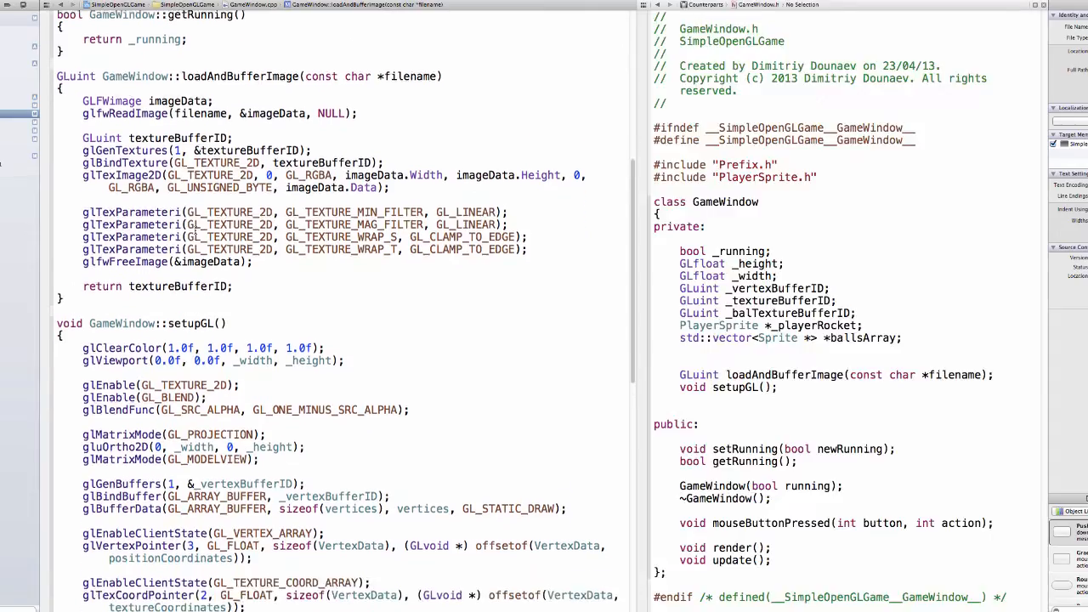
Change the ball's velocity in mouseButtonPressed to makeVector2(5, 0)
scroll(down, 3)
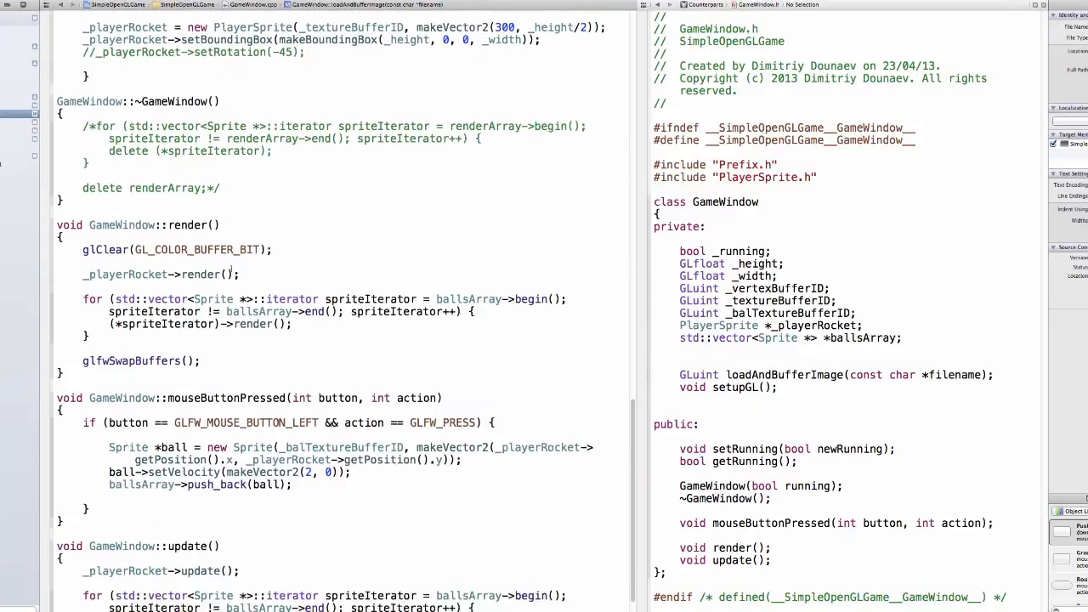
scroll(up, 3)
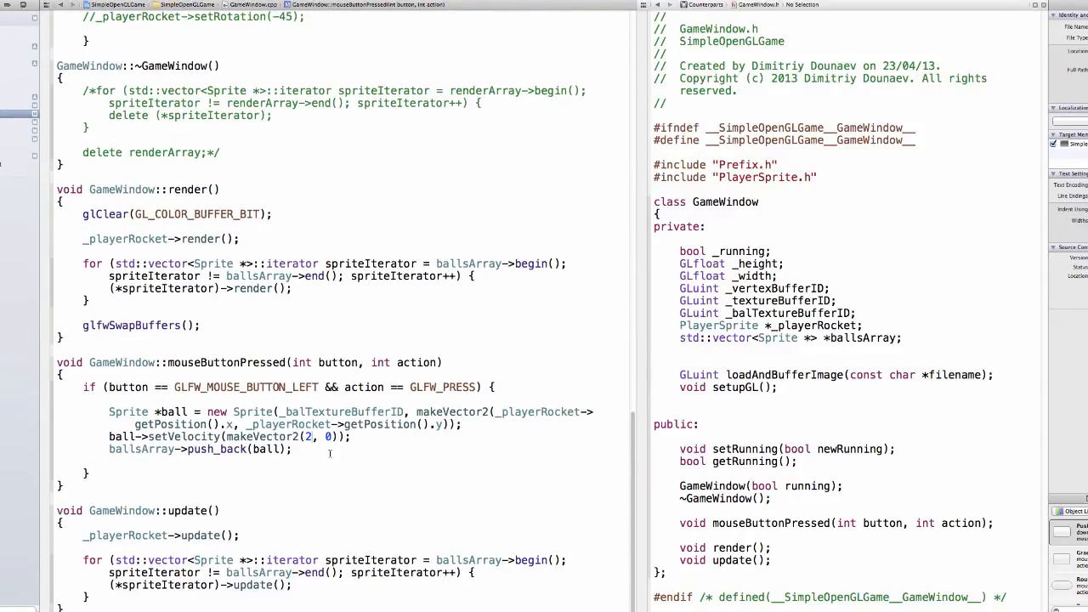
text(5)
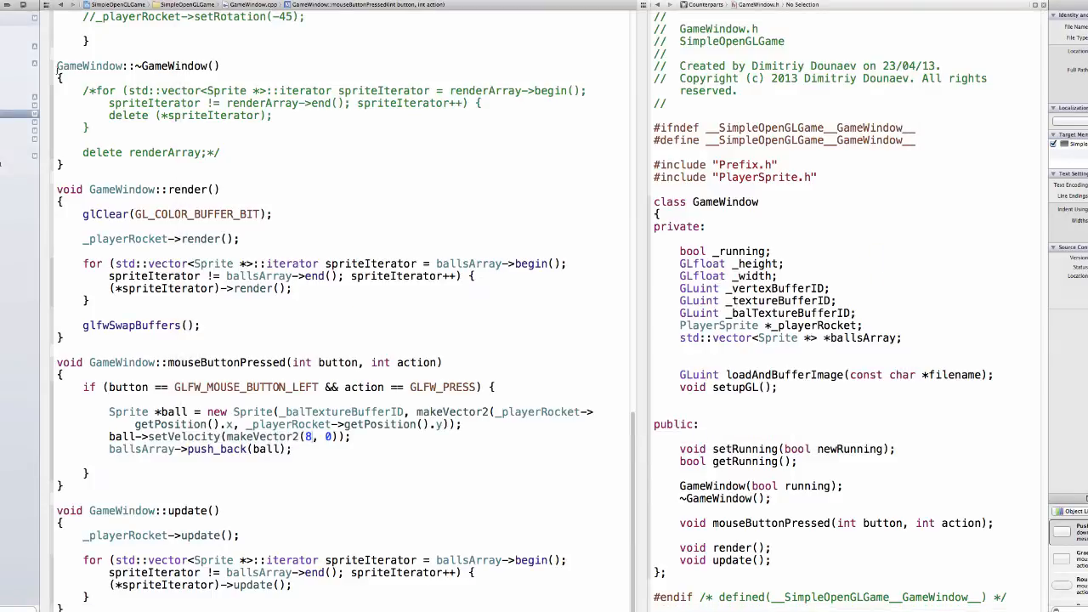
scroll(up, 3)
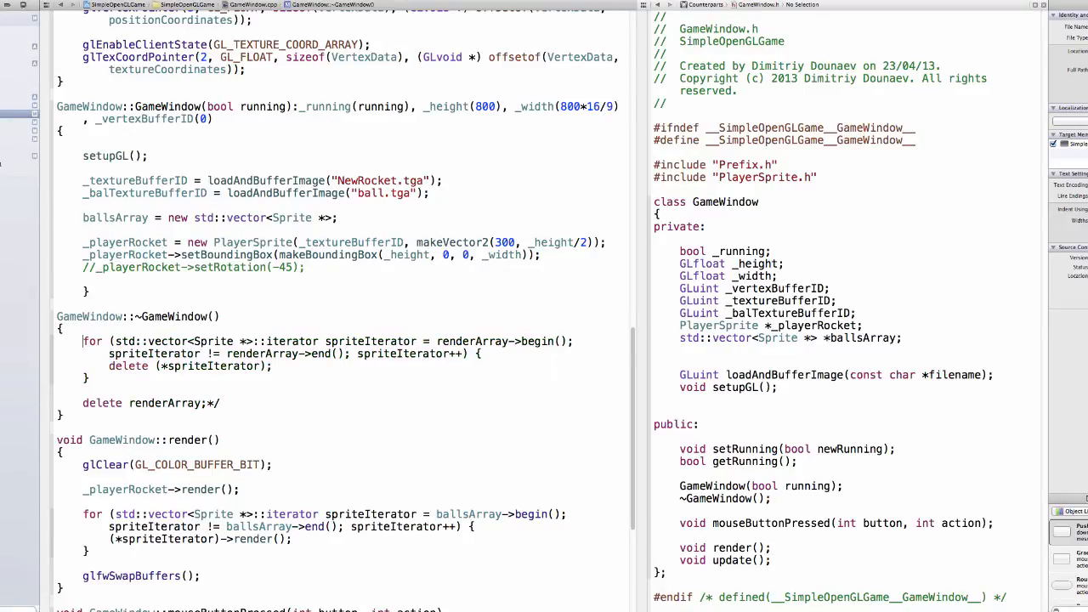
Loop over ballsArray in the destructor and add delete _playerRocket;
click(220, 403)
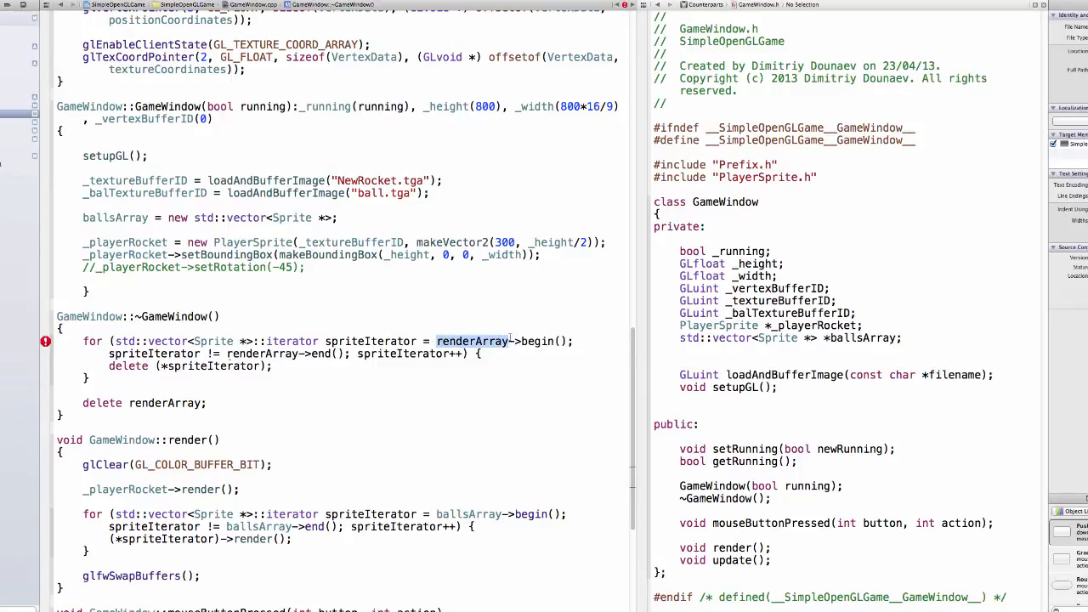
text(ballsArray)
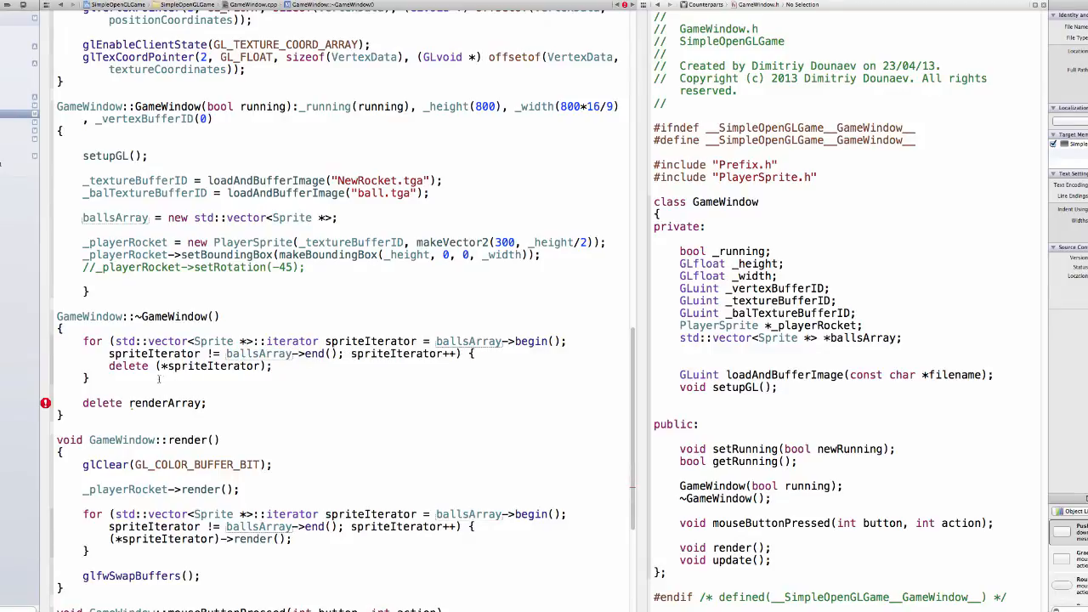
double_click(167, 402)
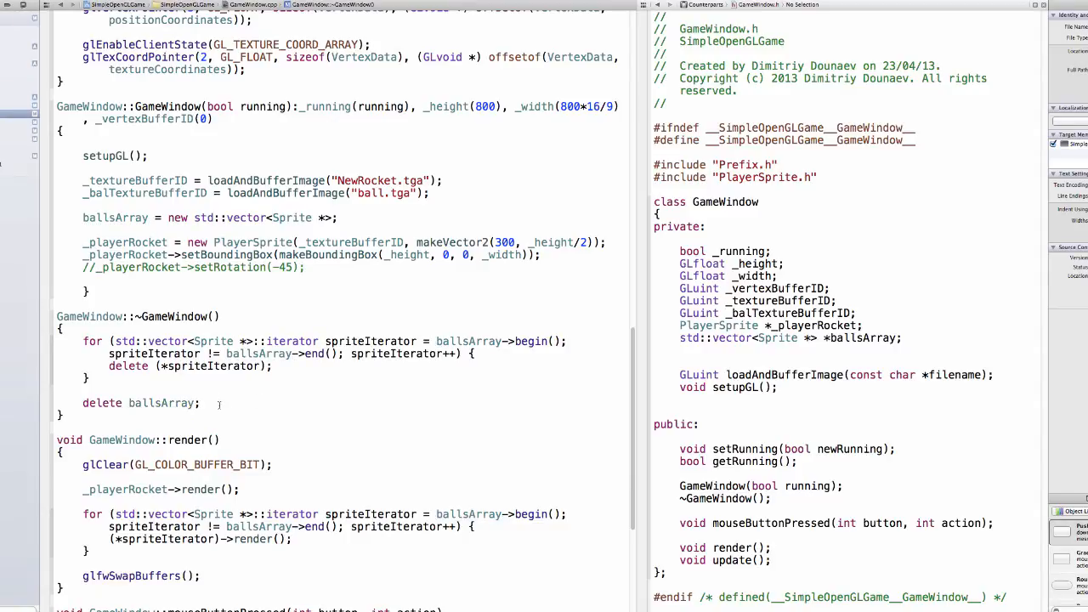
text(delete)
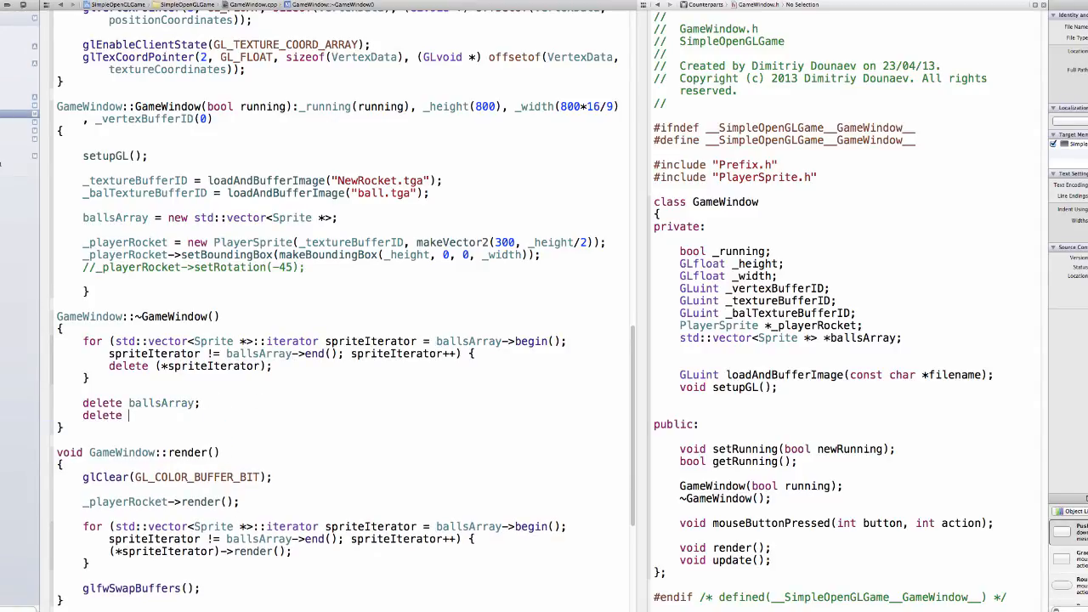
text(_playerRocket;)
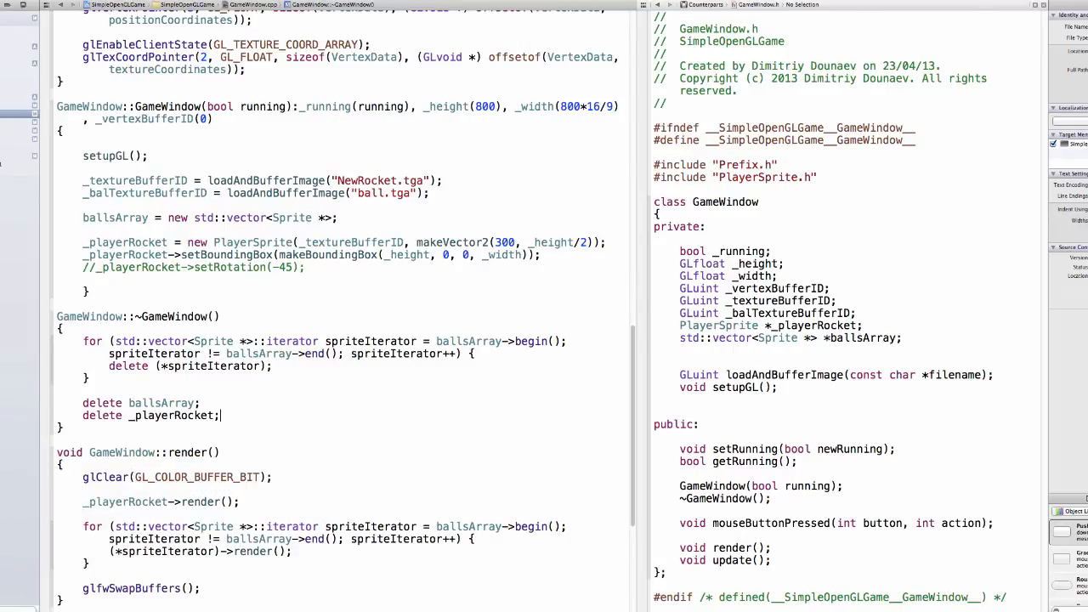
key(Return)
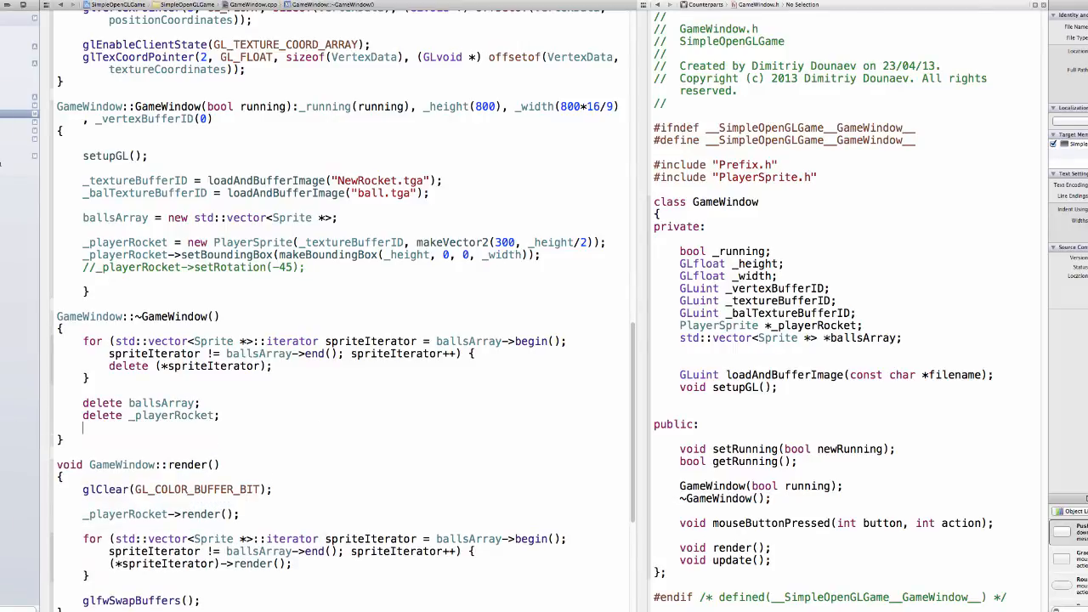
Add glDeleteBuffers(1, &_vertexBufferID); to free the vertex buffer
text(g)
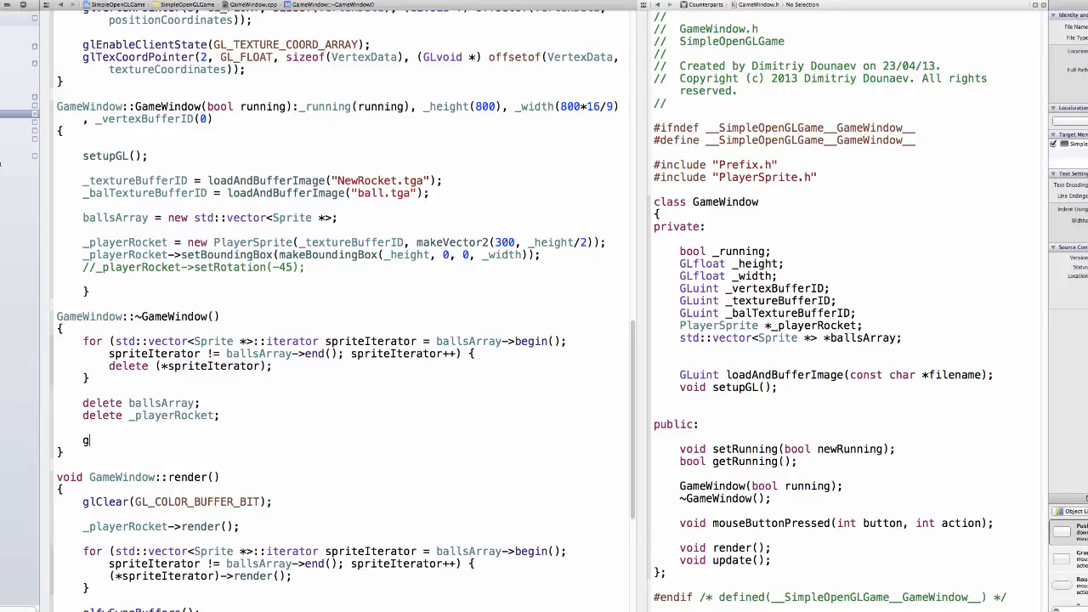
text(lDeleteBuffers(GLsizei n, const GLuint *buffers)
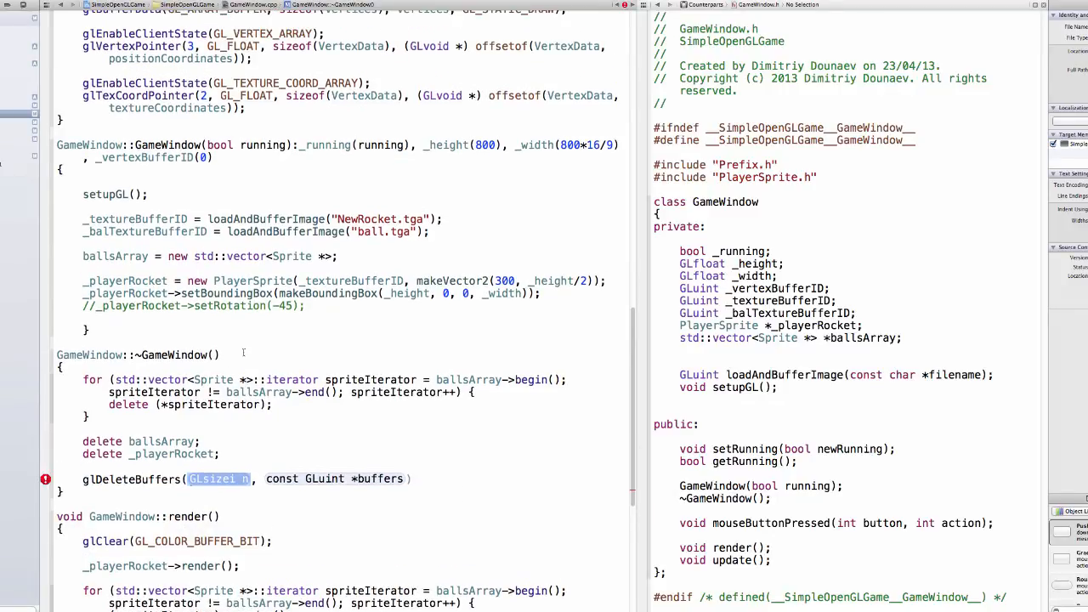
scroll(up, 3)
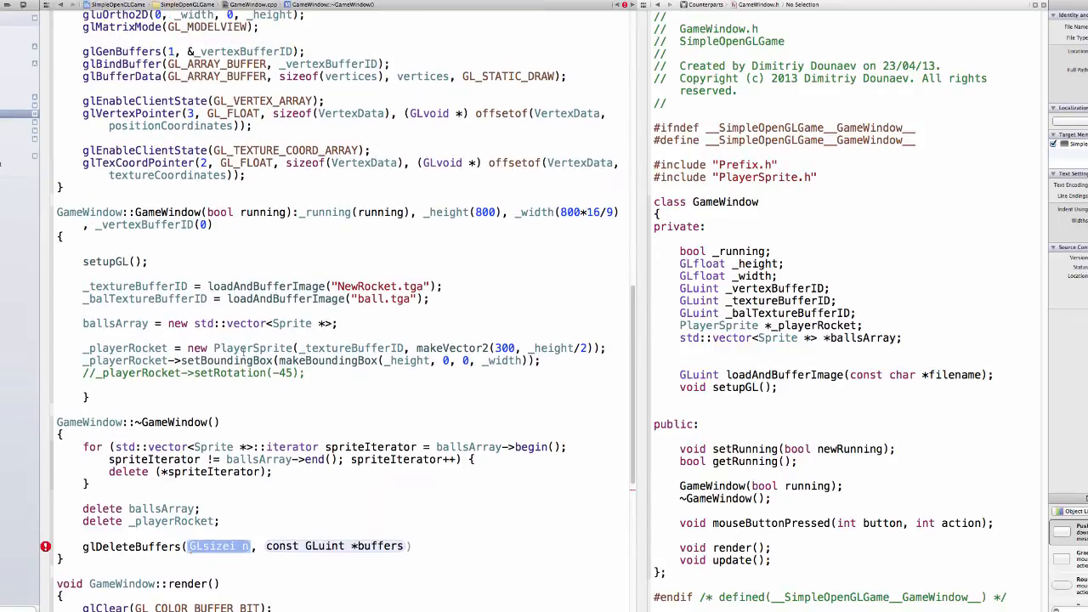
scroll(up, 3)
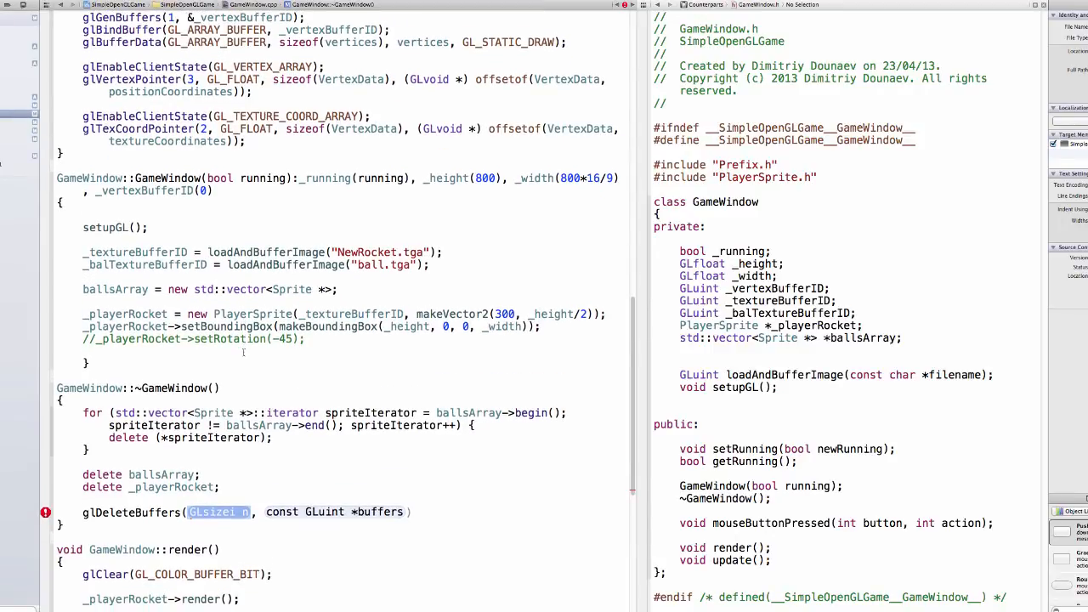
text(1)
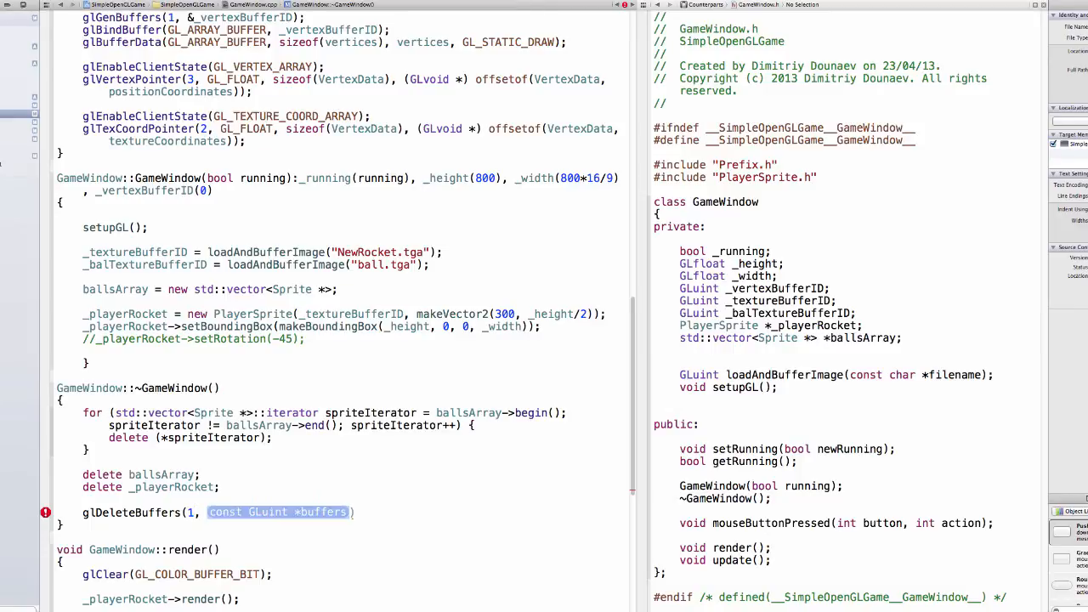
text(_vertexBufferID)
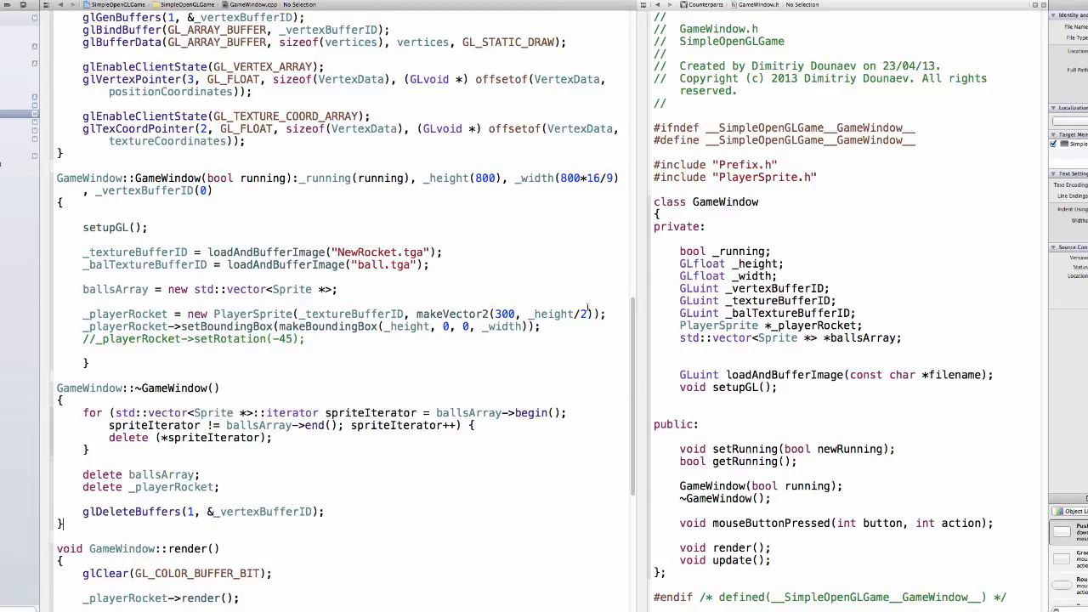
Scroll through the GameWindow source before rebuilding and running the game
scroll(up, 3)
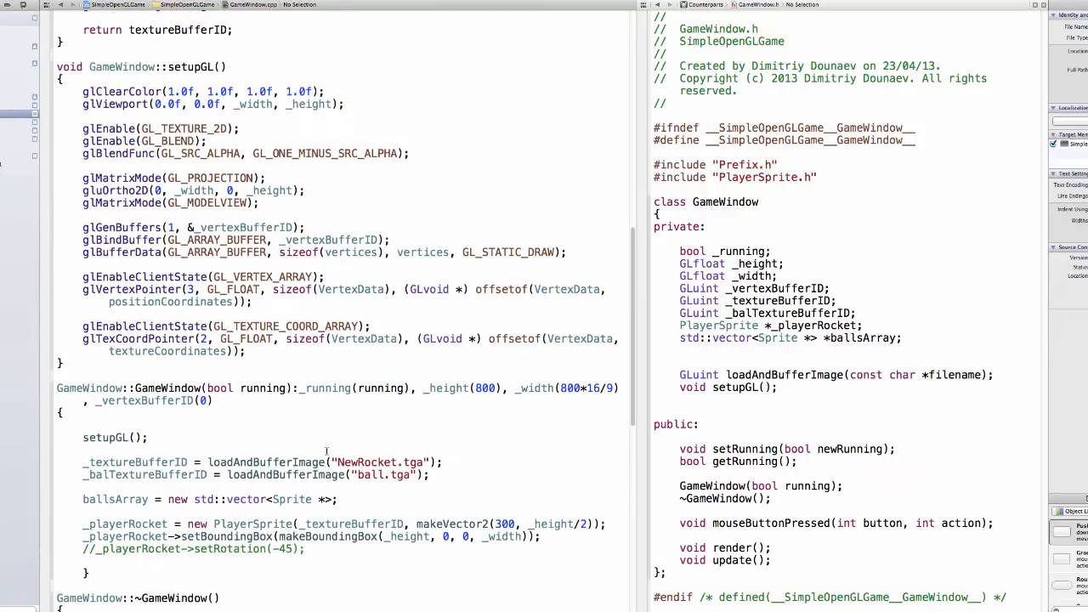
scroll(up, 3)
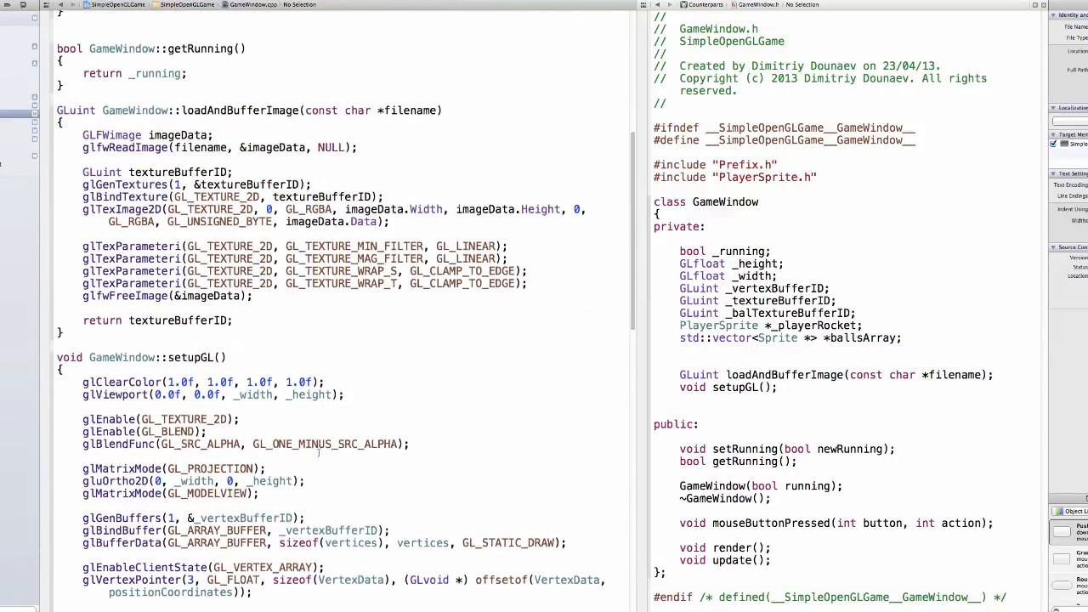
scroll(down, 3)
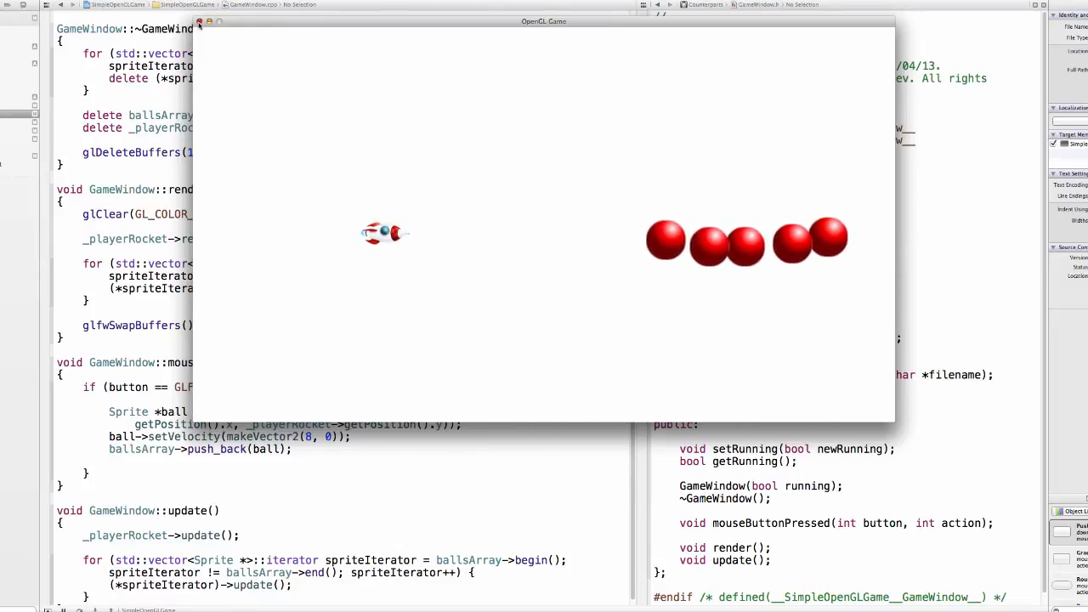
Close the game and scroll to the destructor and mouseButtonPressed handler
click(201, 20)
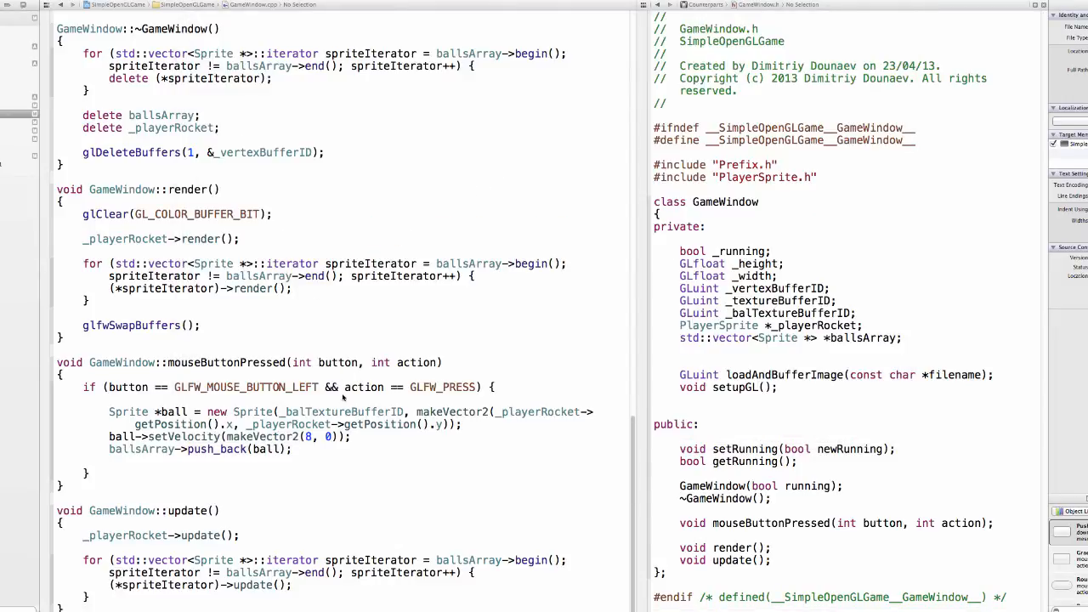
scroll(up, 3)
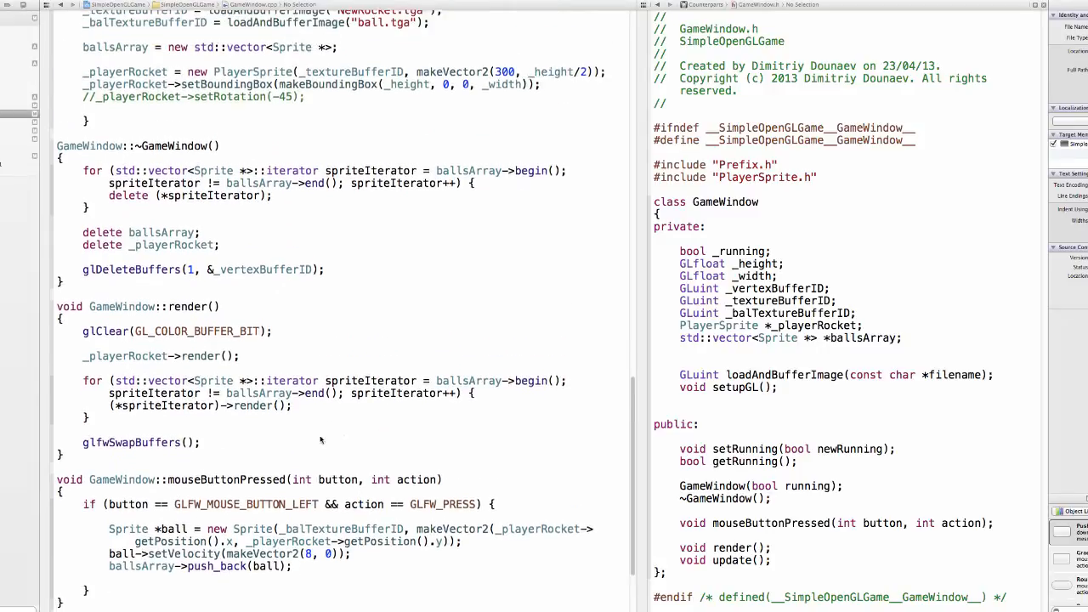
scroll(up, 3)
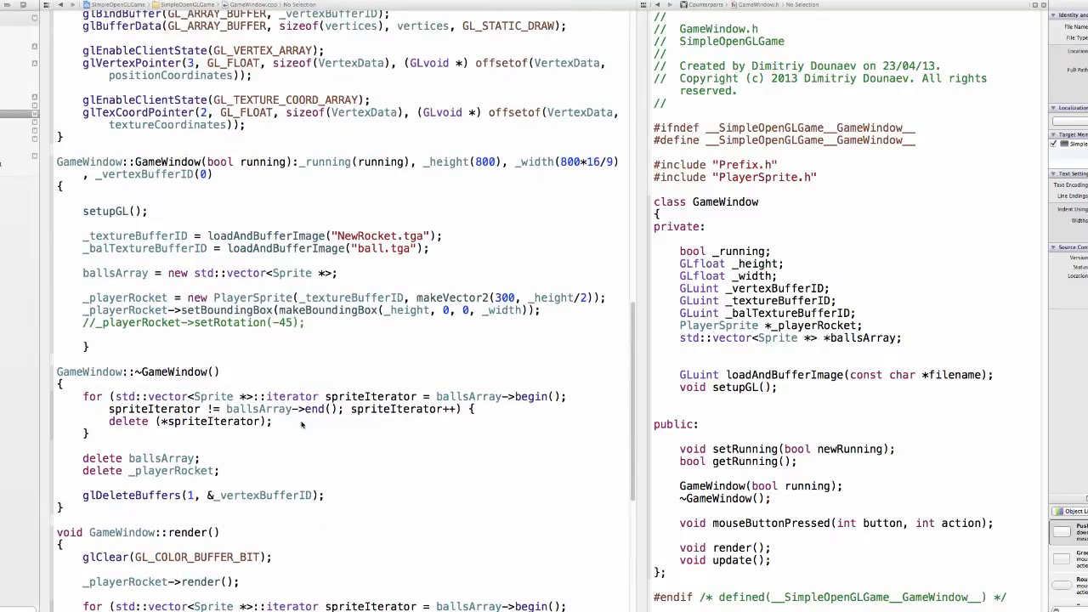
mouse_move(226, 227)
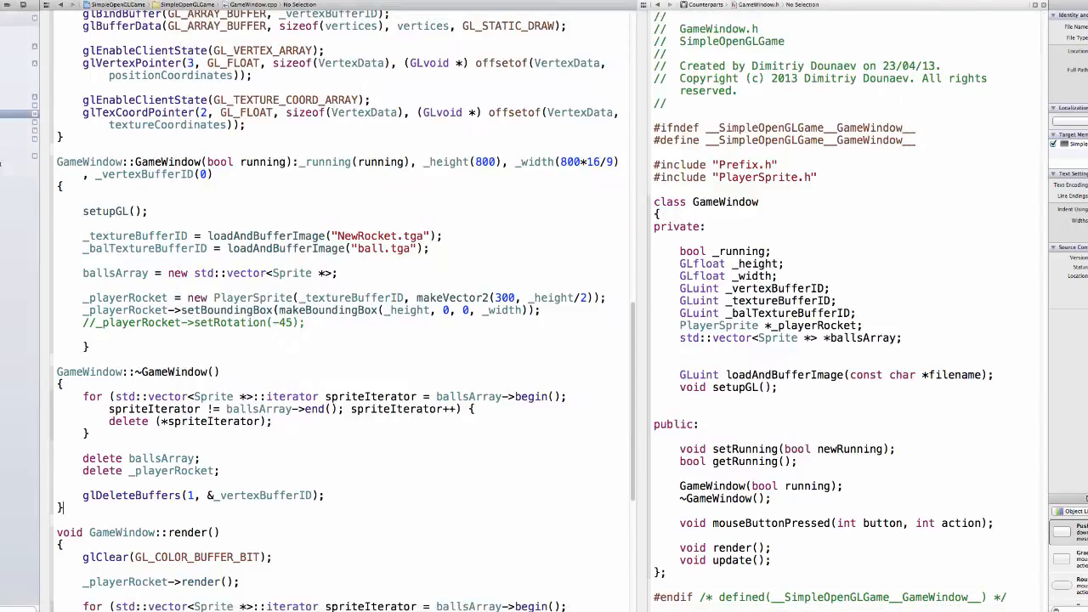
scroll(down, 3)
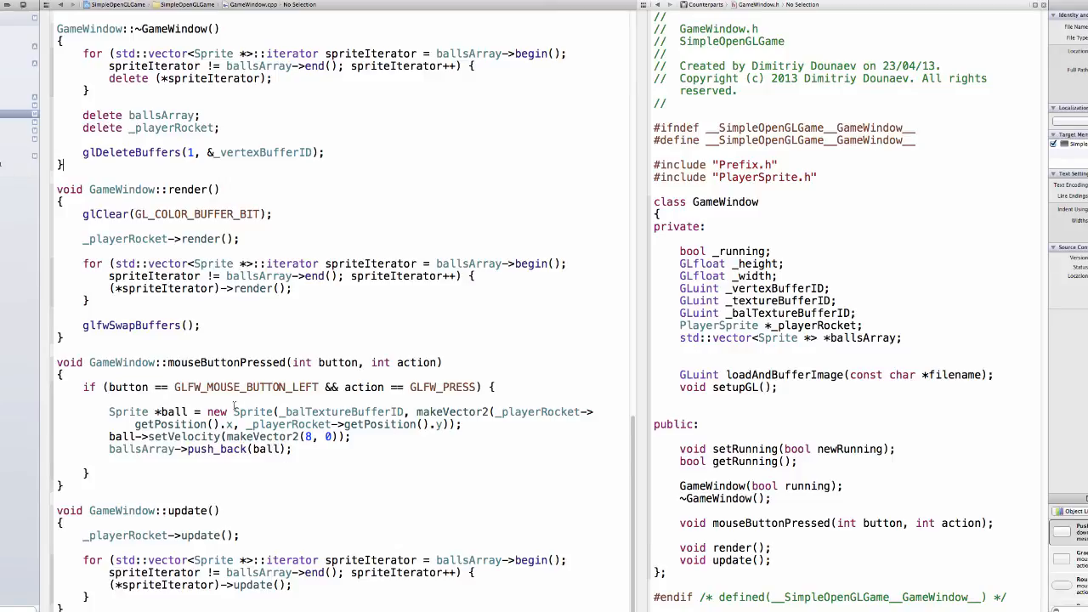
Append + Square_Size to the new ball's starting x position
click(234, 425)
text(+)
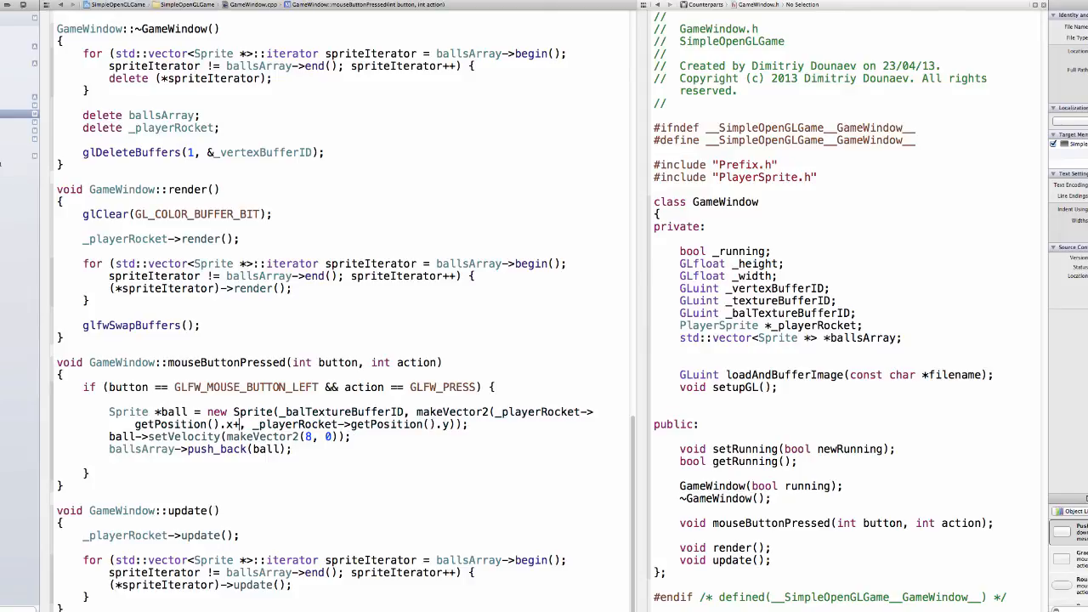
text(Square_Size)
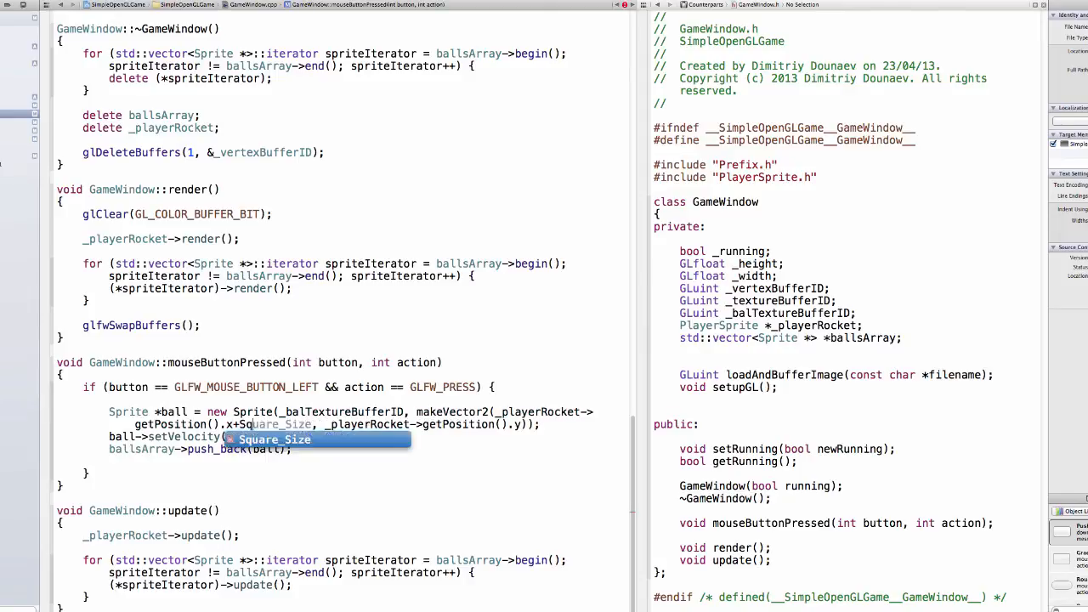